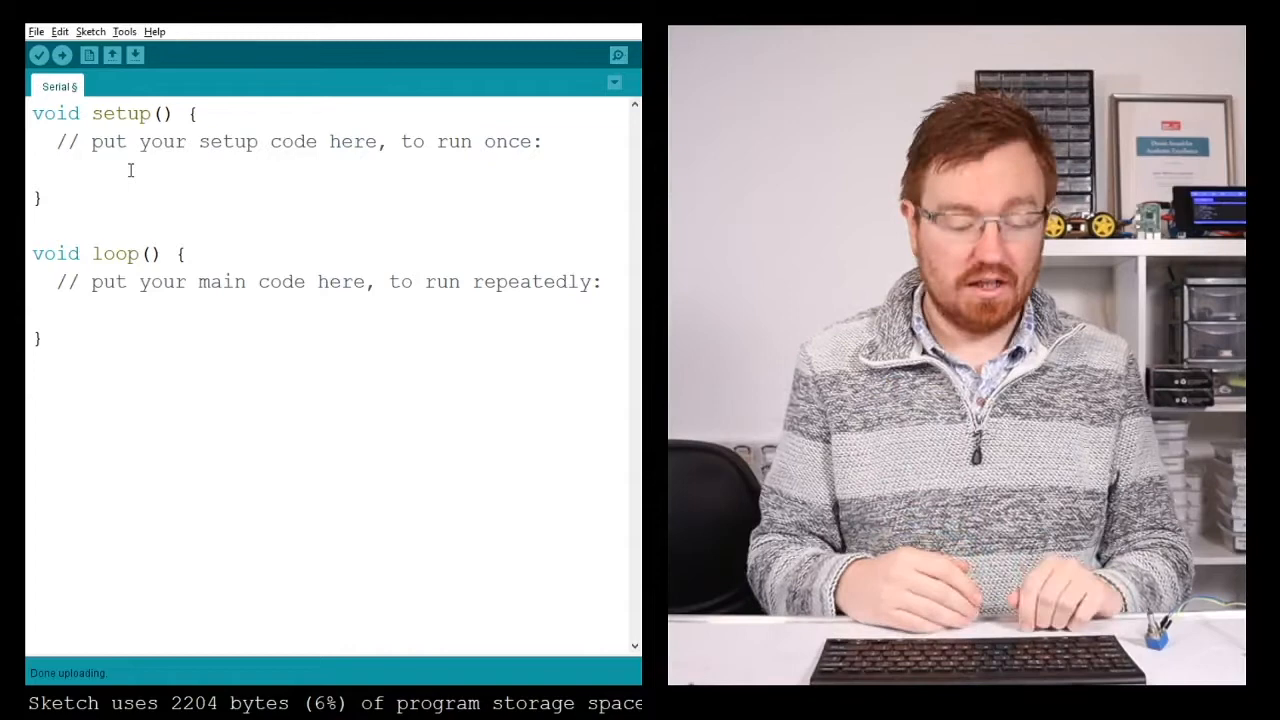
# Step: Start serial communication in setup() with Serial.begin(115200);
pyautogui.write('Serial')
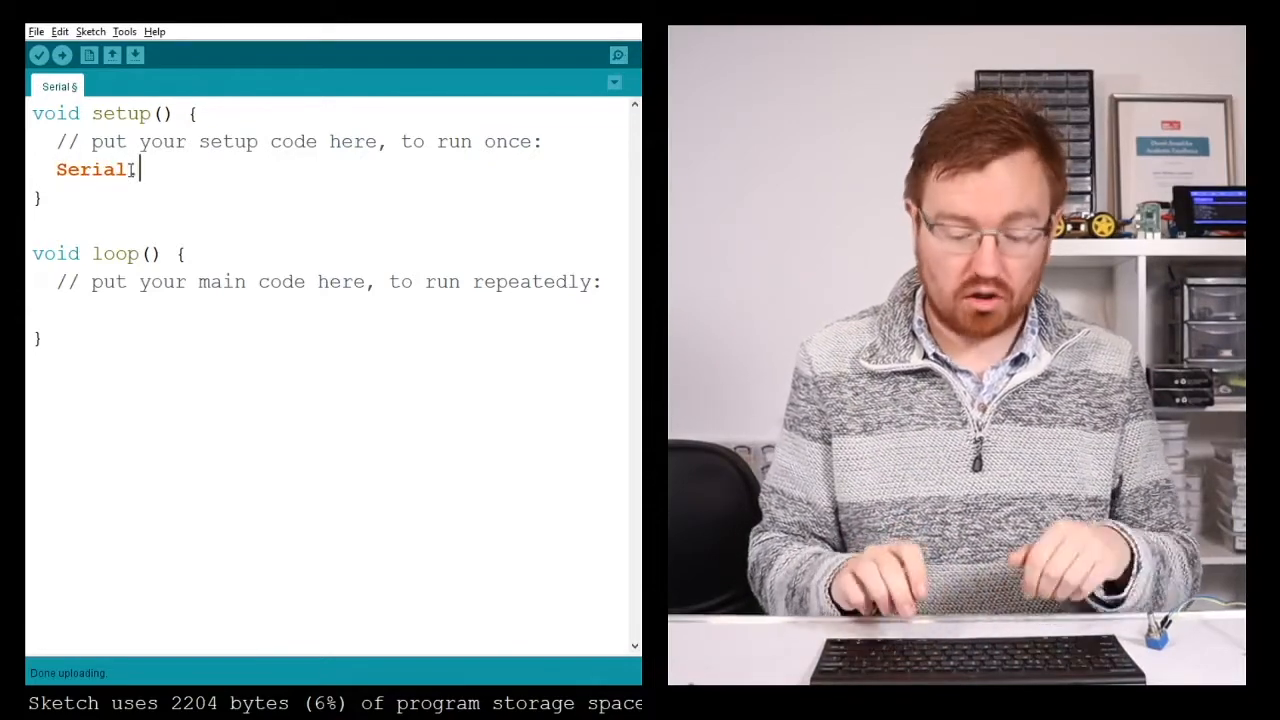
pyautogui.write('.begin')
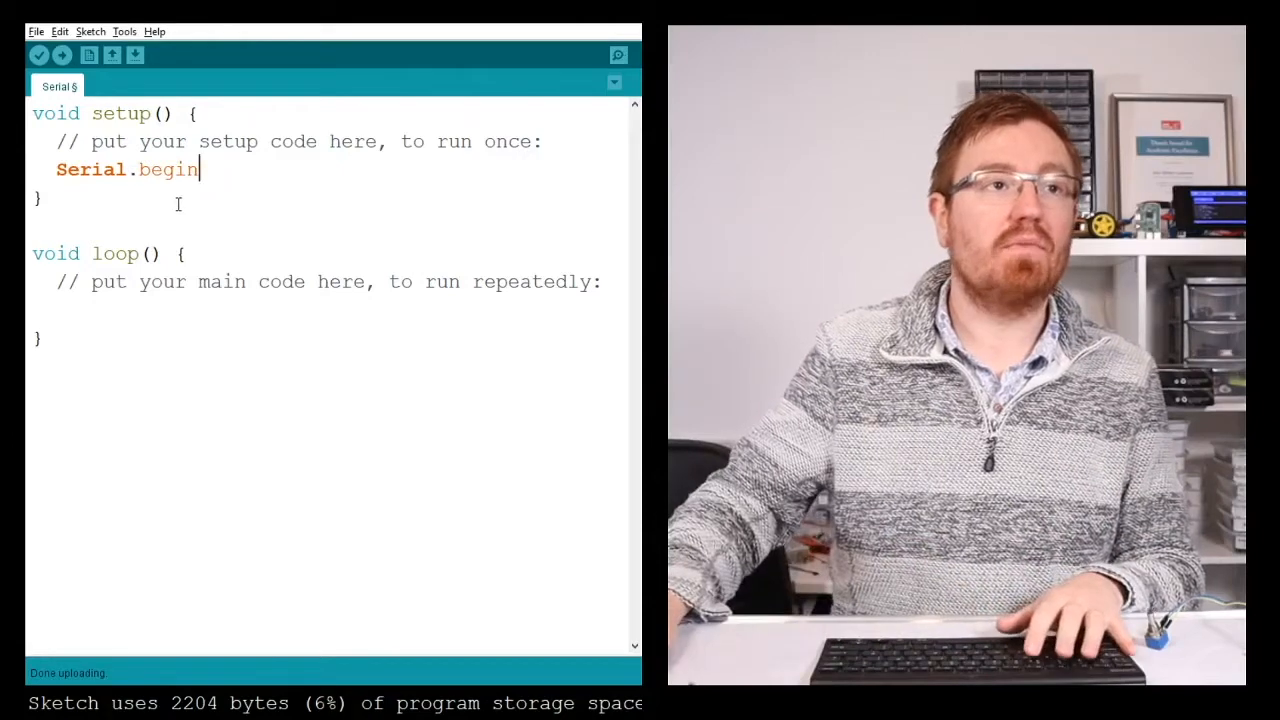
pyautogui.write('(')
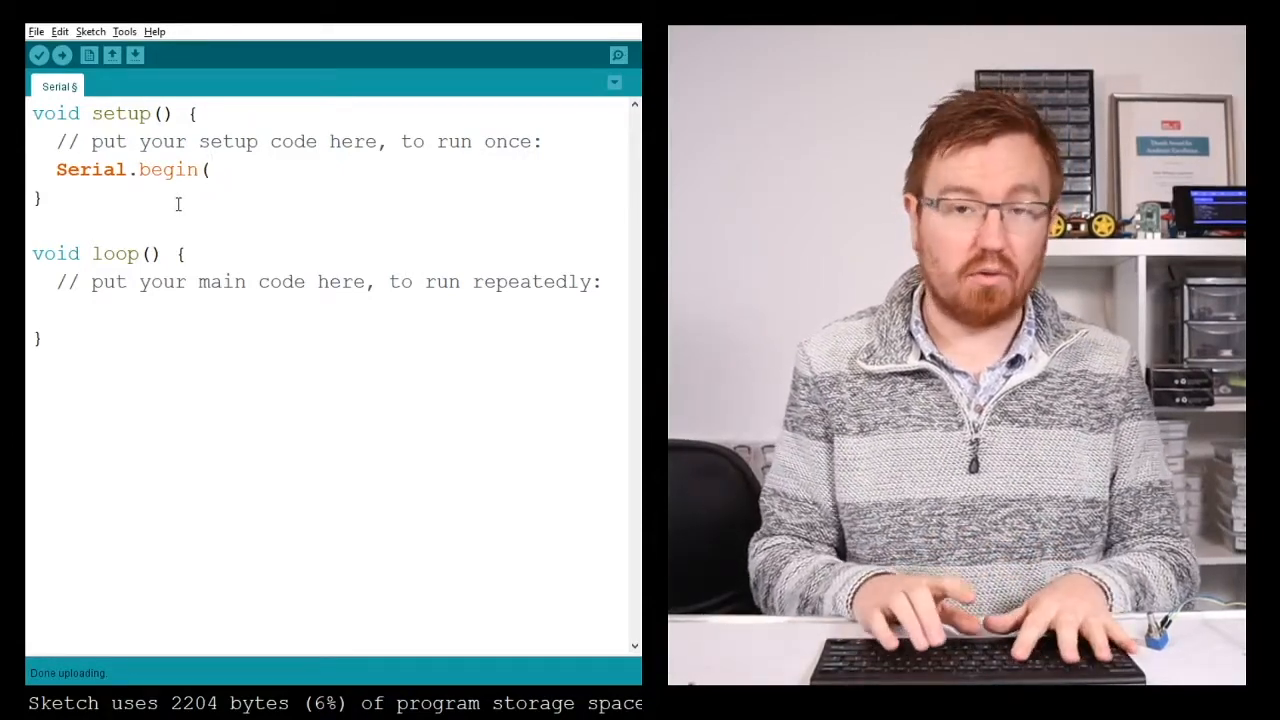
pyautogui.write('11')
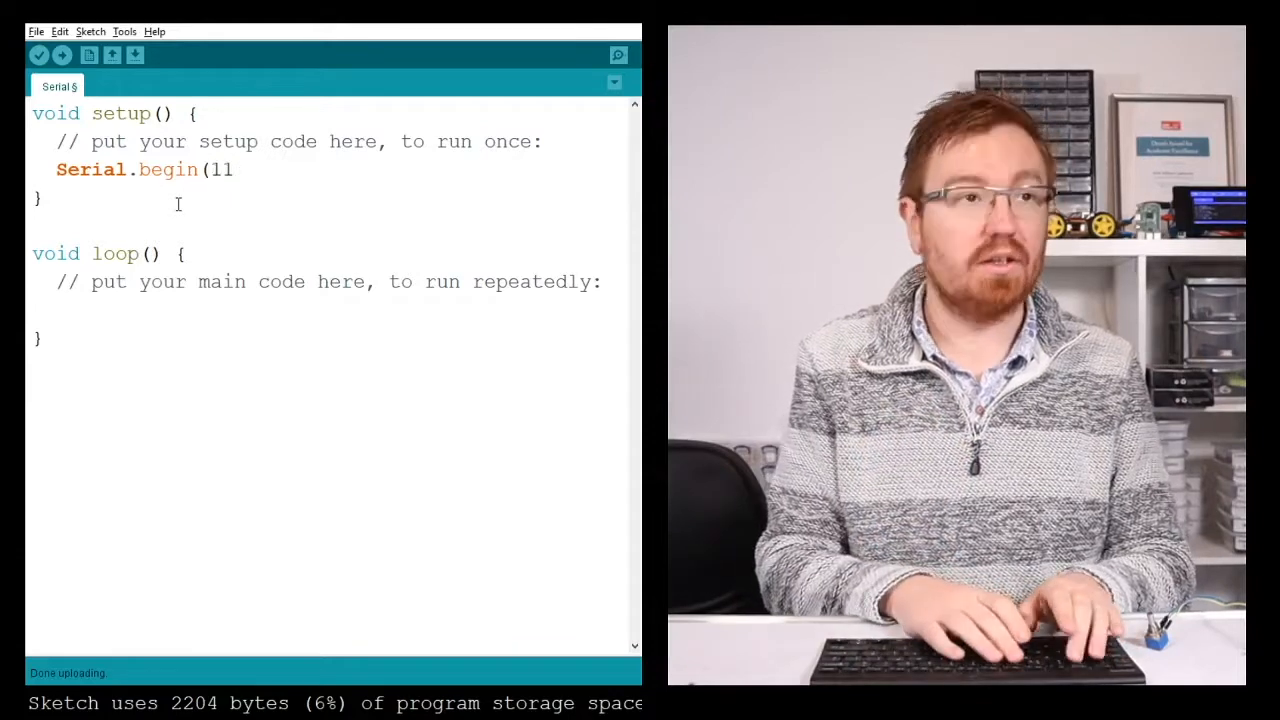
pyautogui.write('5200')
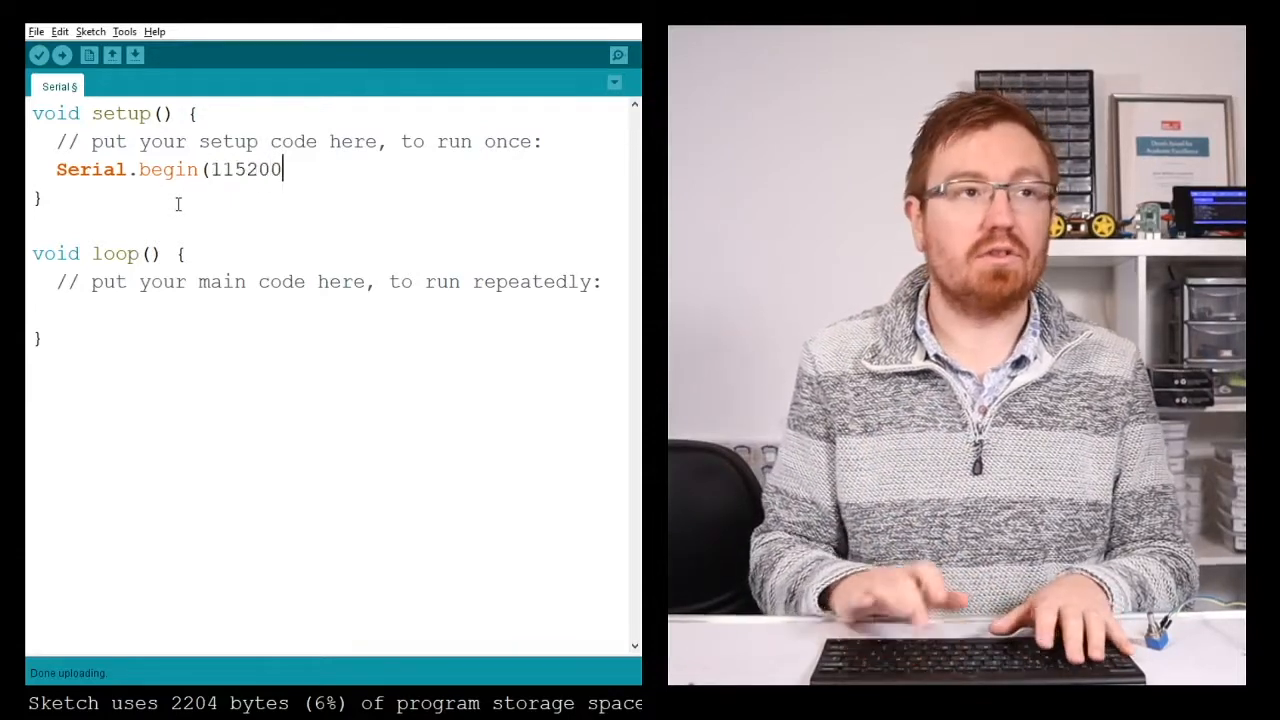
pyautogui.write(');')
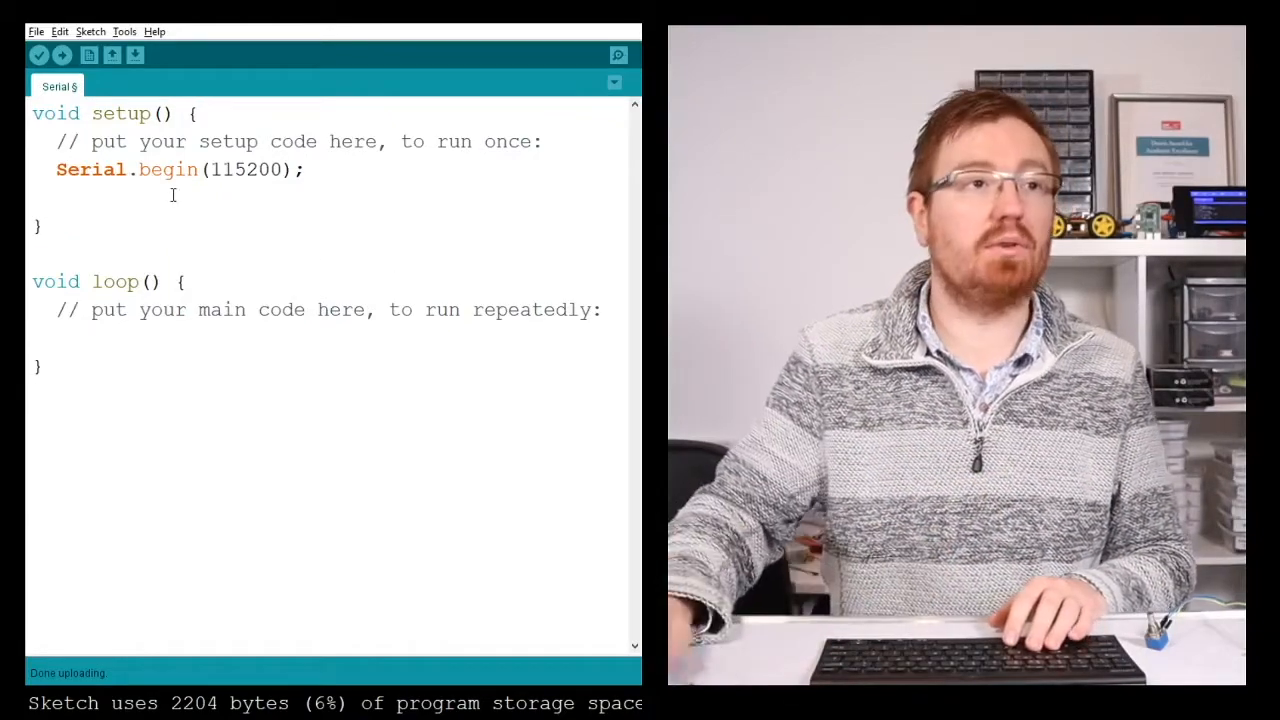
pyautogui.write('Serial')
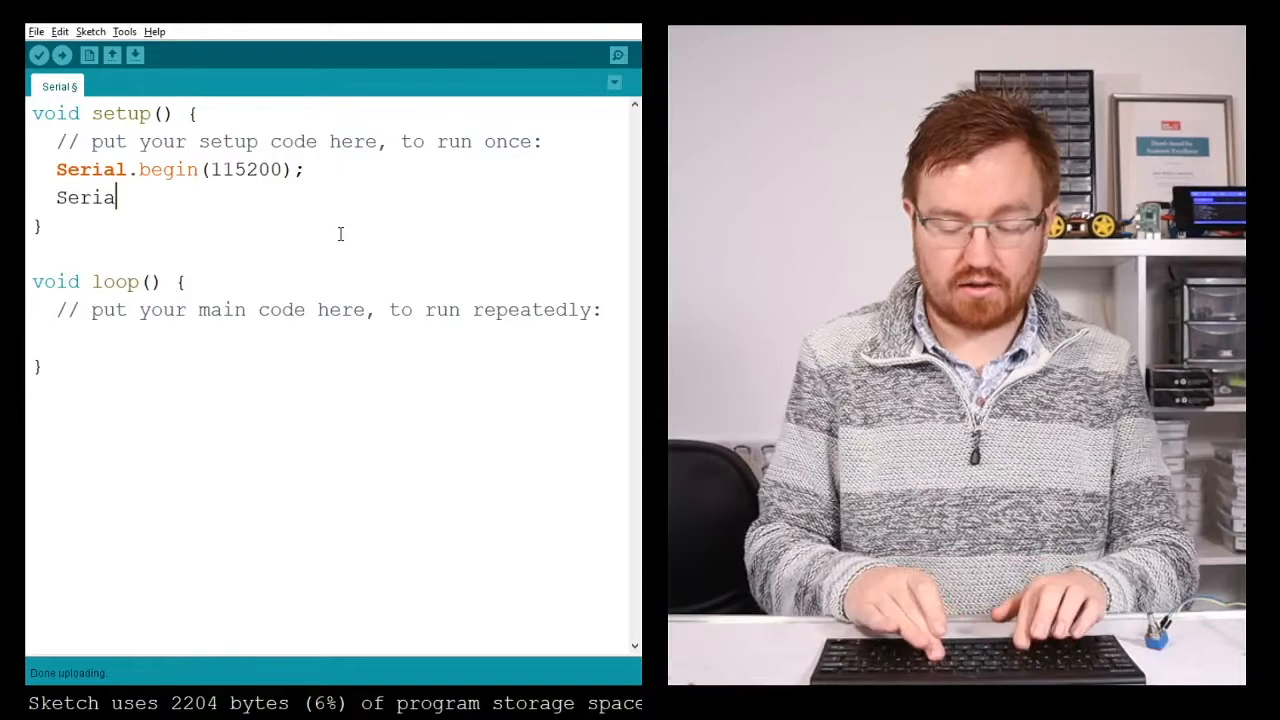
pyautogui.write('l.')
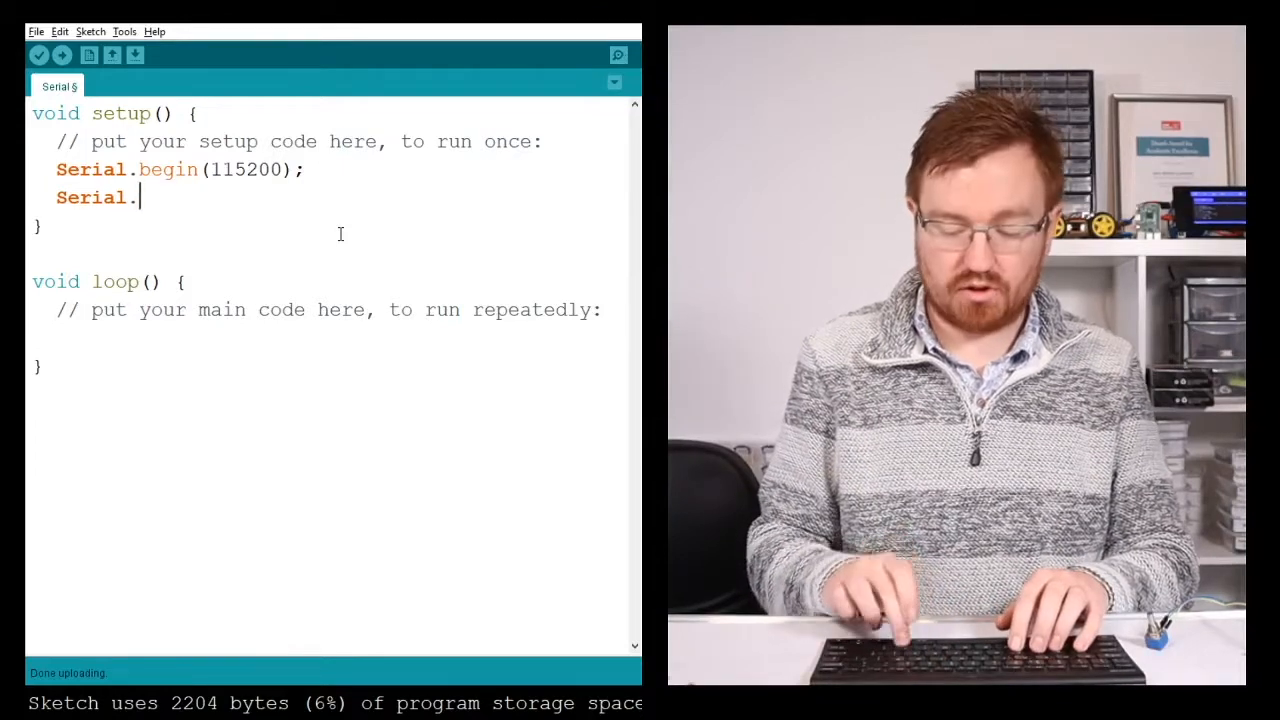
pyautogui.write('print(')
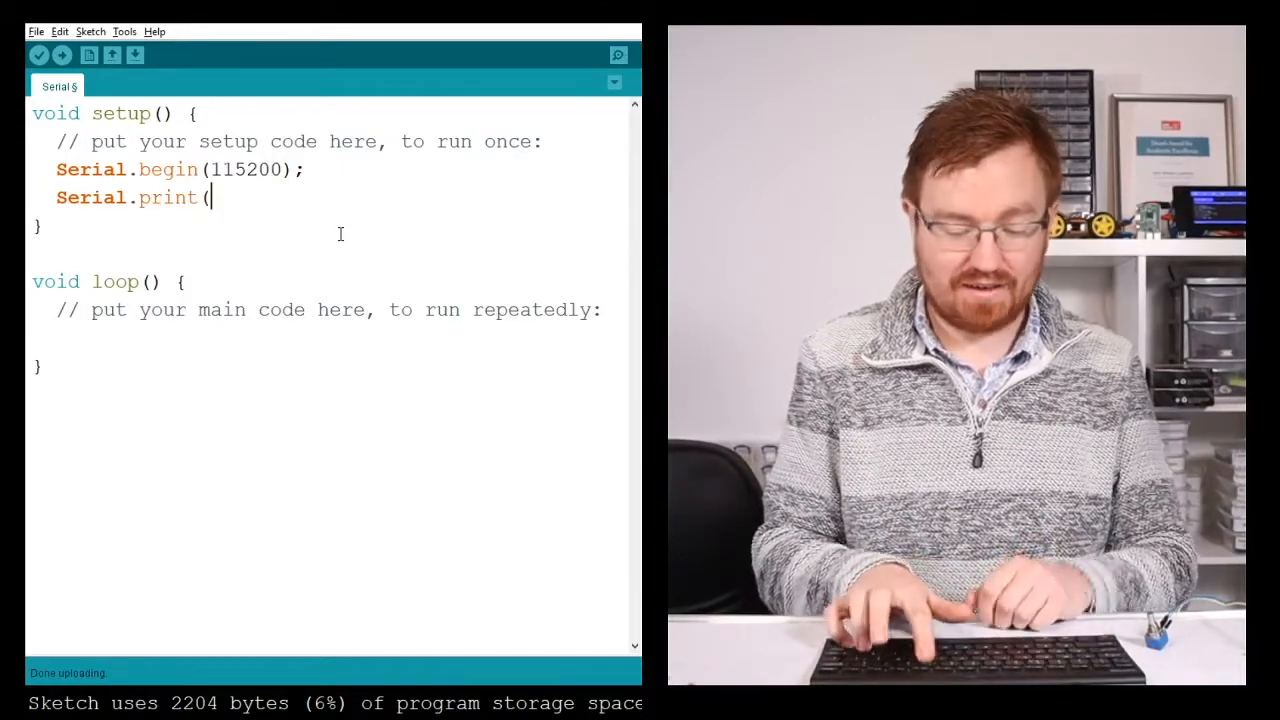
pyautogui.write('"')
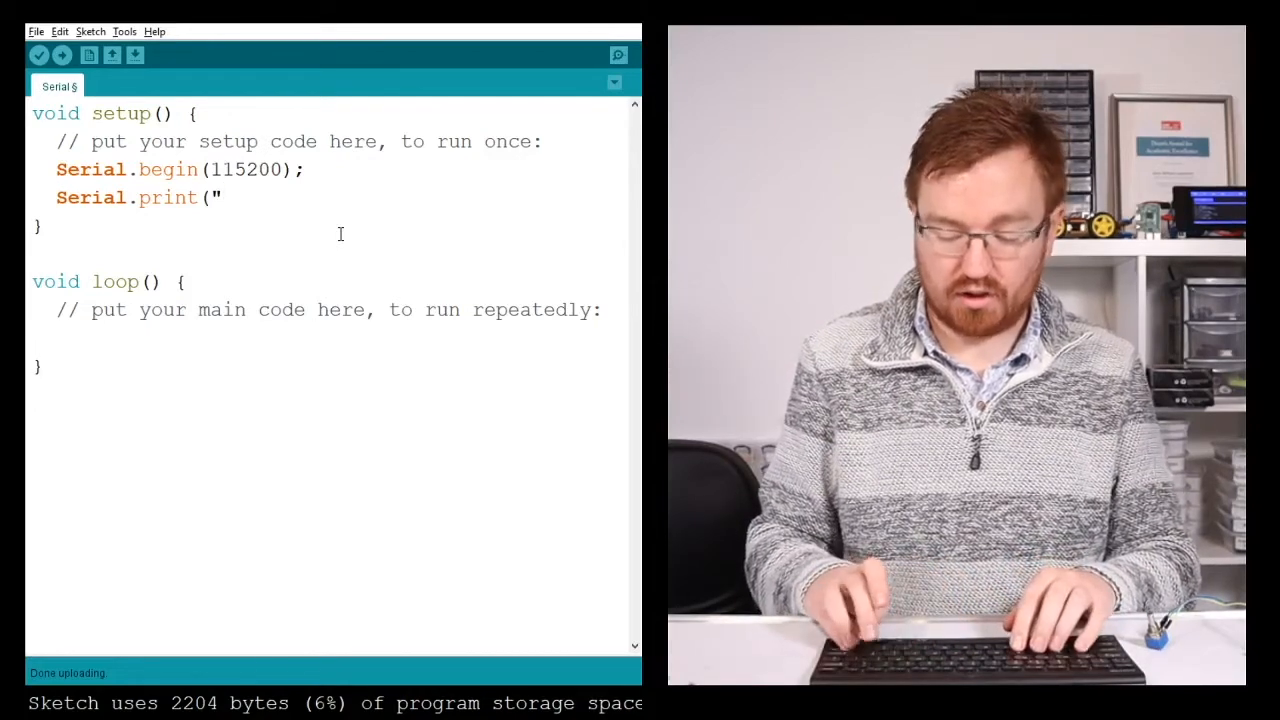
pyautogui.write('@Machine')
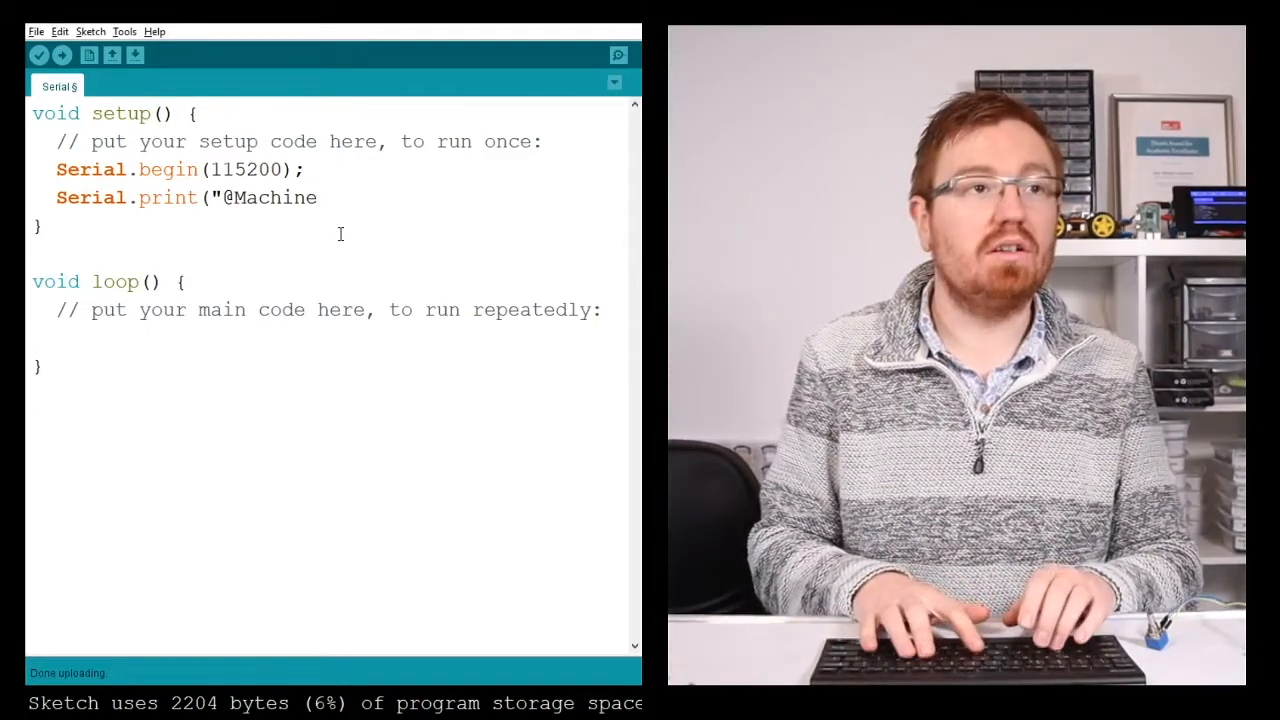
pyautogui.write('sh')
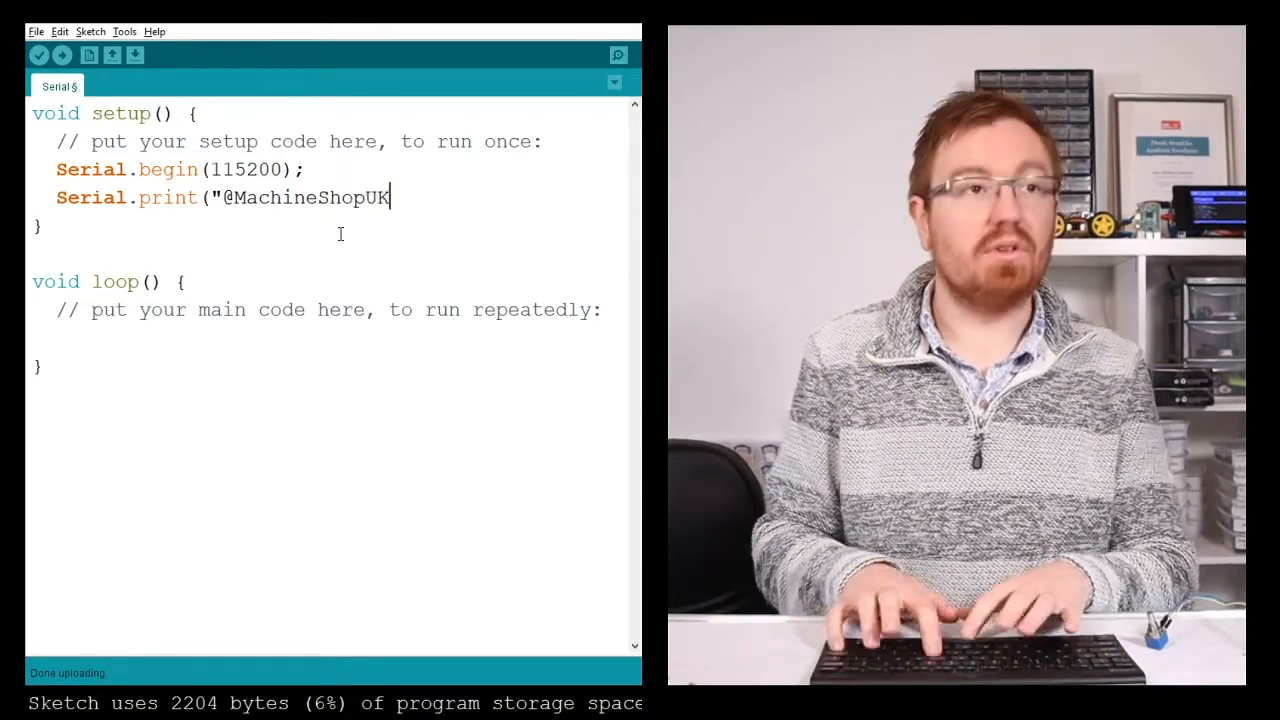
pyautogui.write('");')
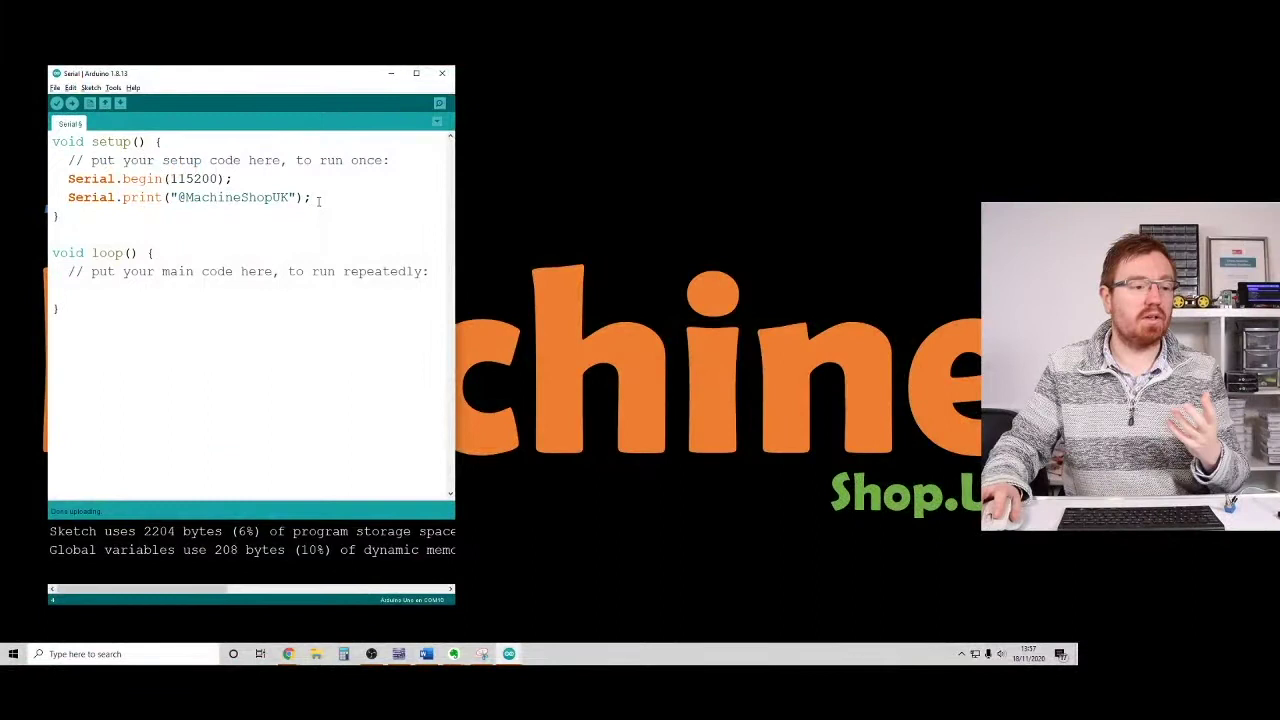
# Step: Upload the serial-print sketch to the board
pyautogui.click(72, 104)
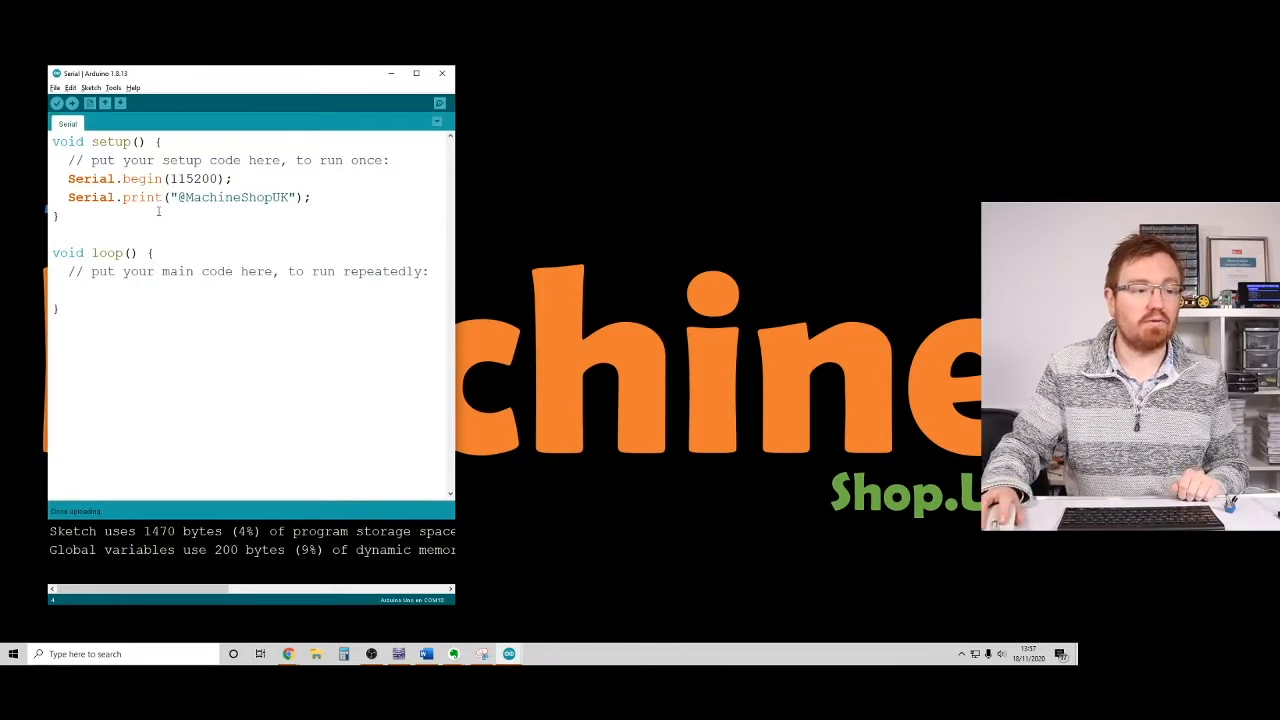
pyautogui.moveTo(440, 104)
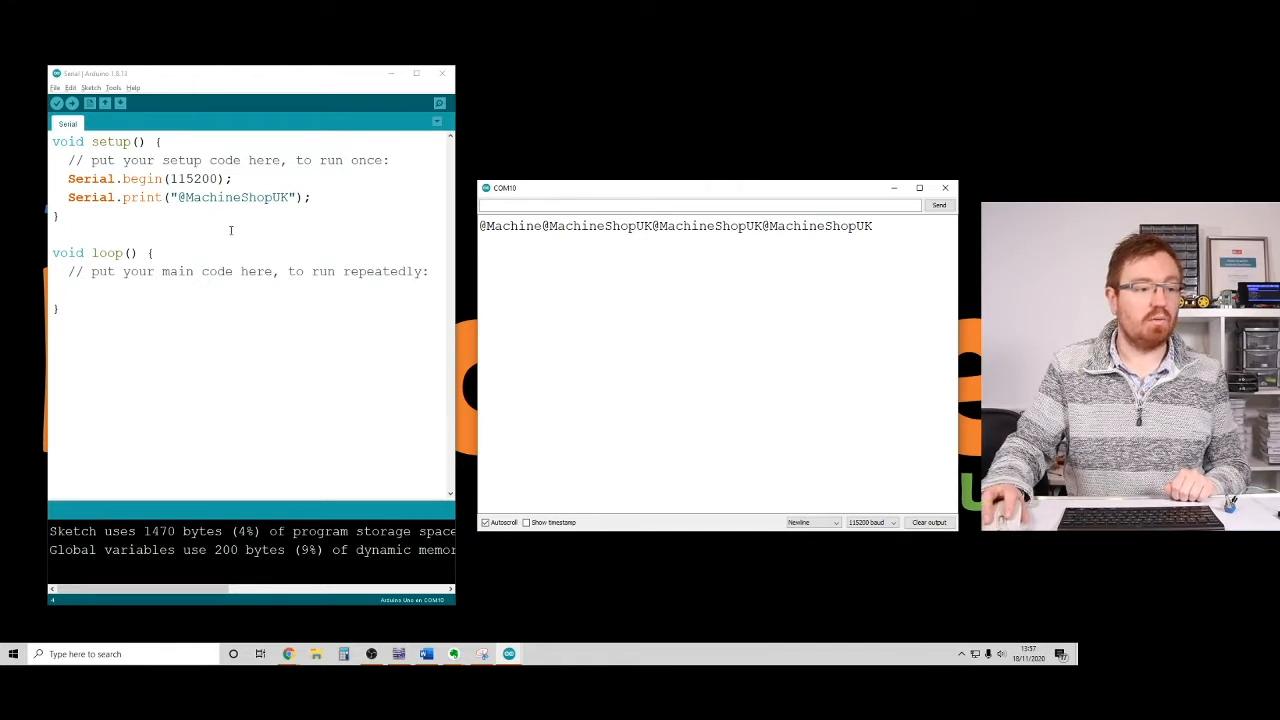
# Step: Change the setup message call to Serial.println and upload the sketch again
pyautogui.doubleClick(232, 198)
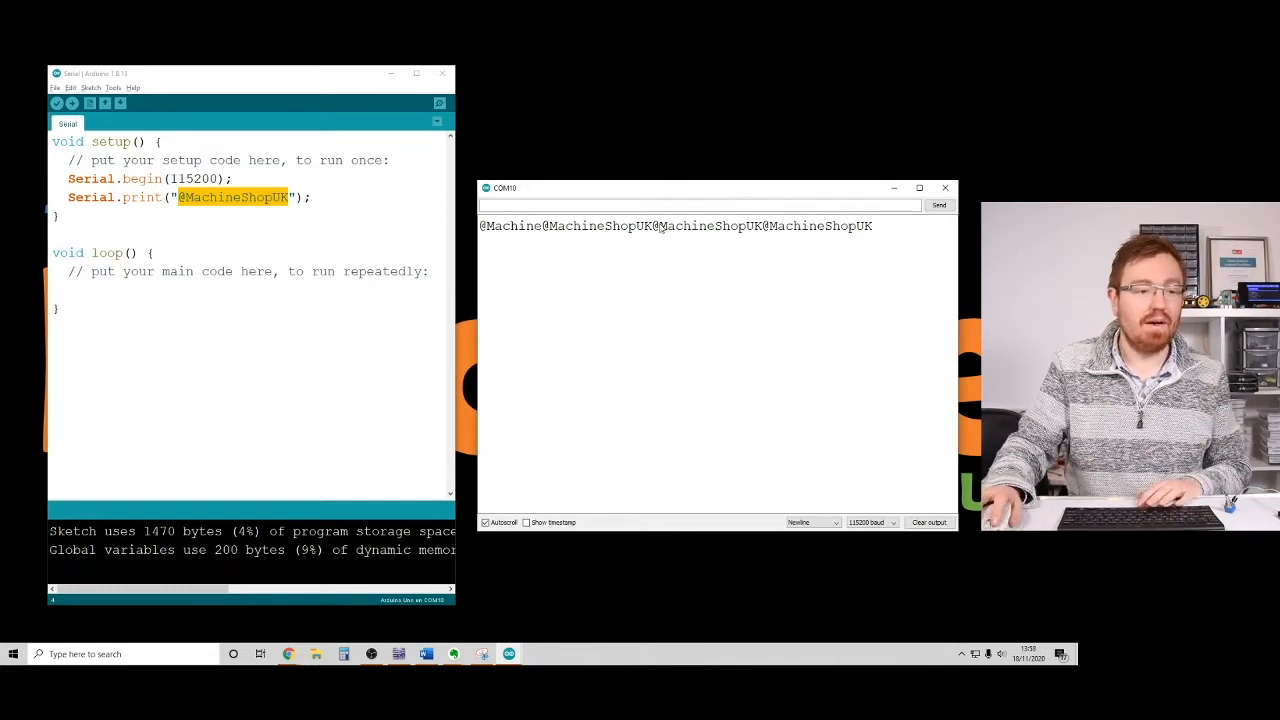
pyautogui.moveTo(904, 236)
pyautogui.write('ln')
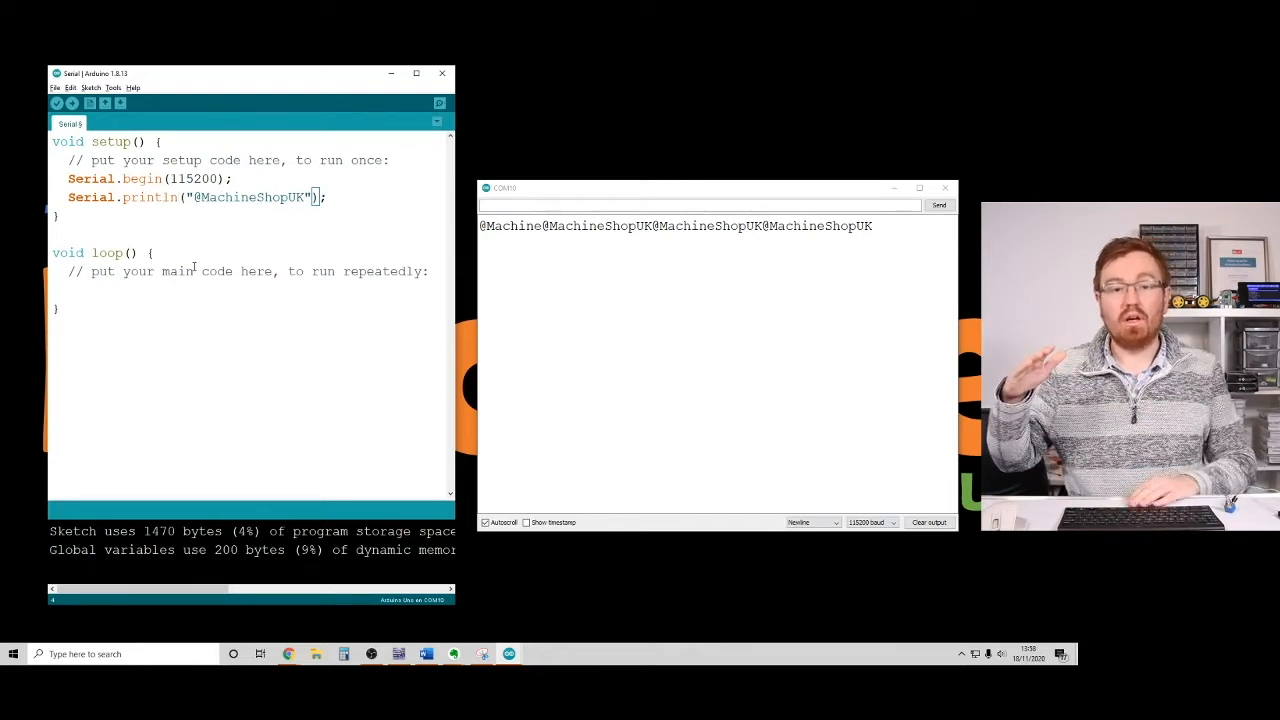
pyautogui.click(72, 104)
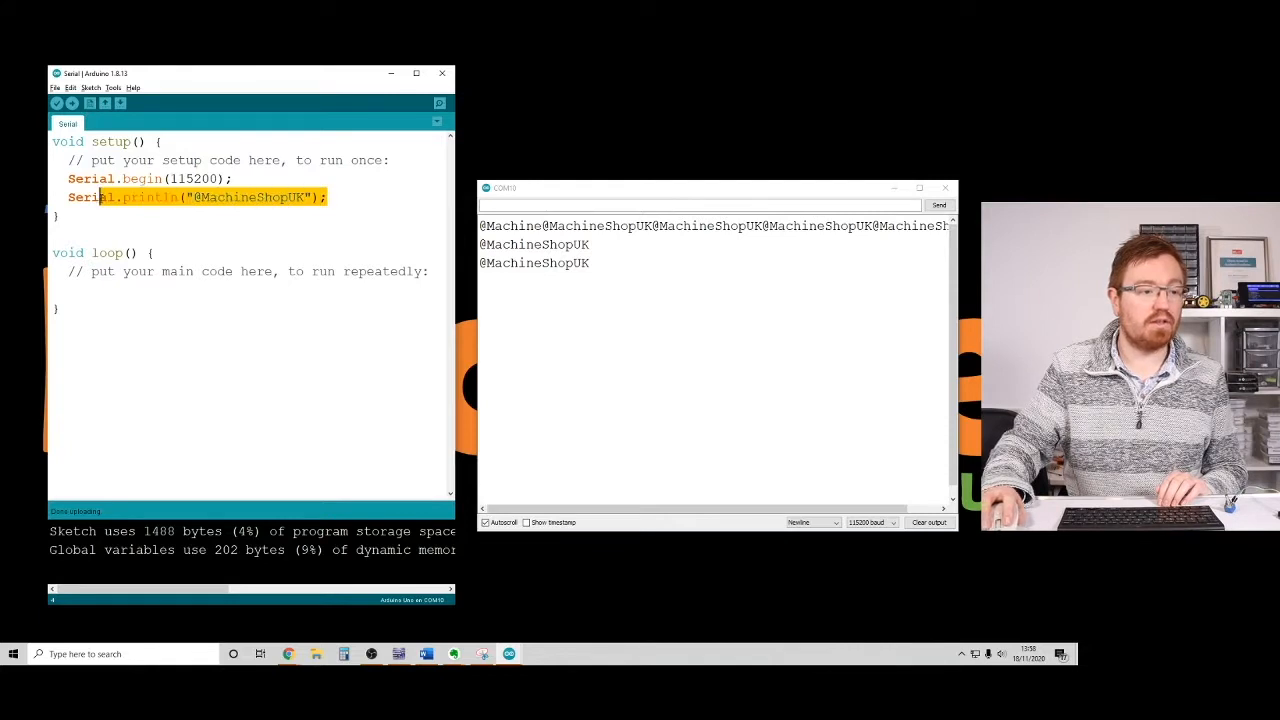
# Step: Move the println into loop() followed by delay(1000); and upload it
pyautogui.press('Delete')
pyautogui.write('dela')
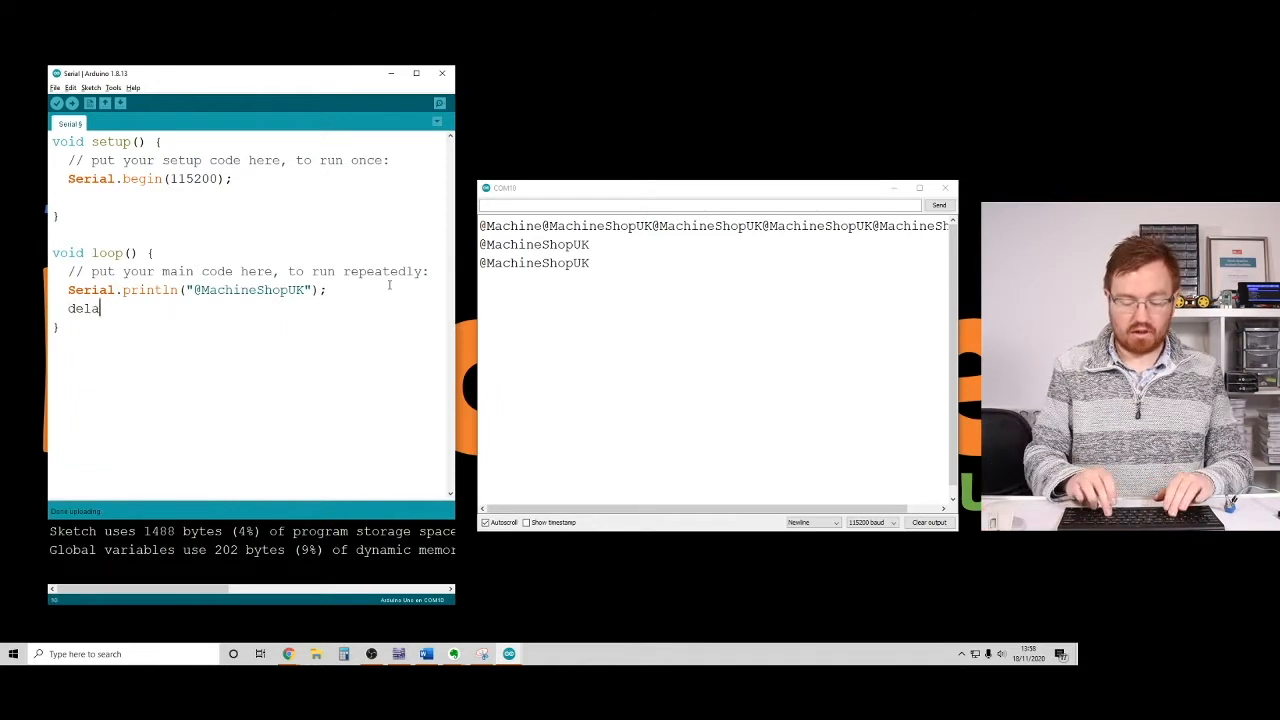
pyautogui.write('y(1000')
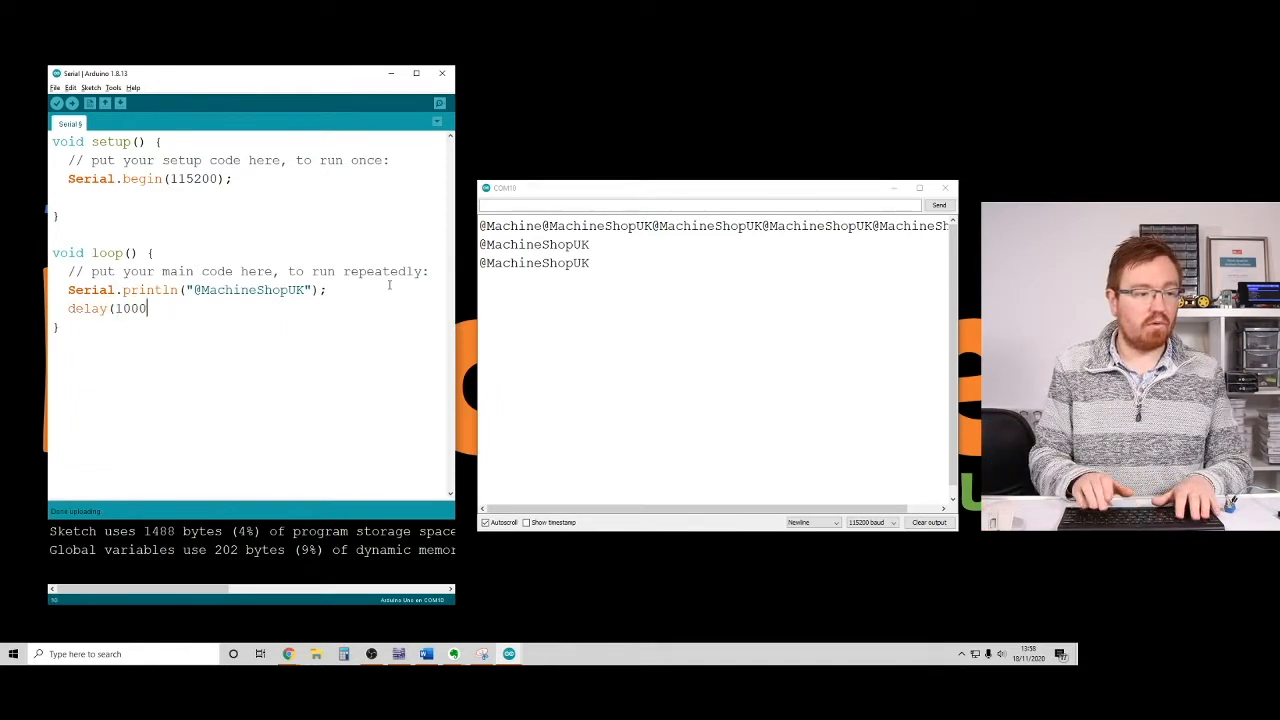
pyautogui.write(');')
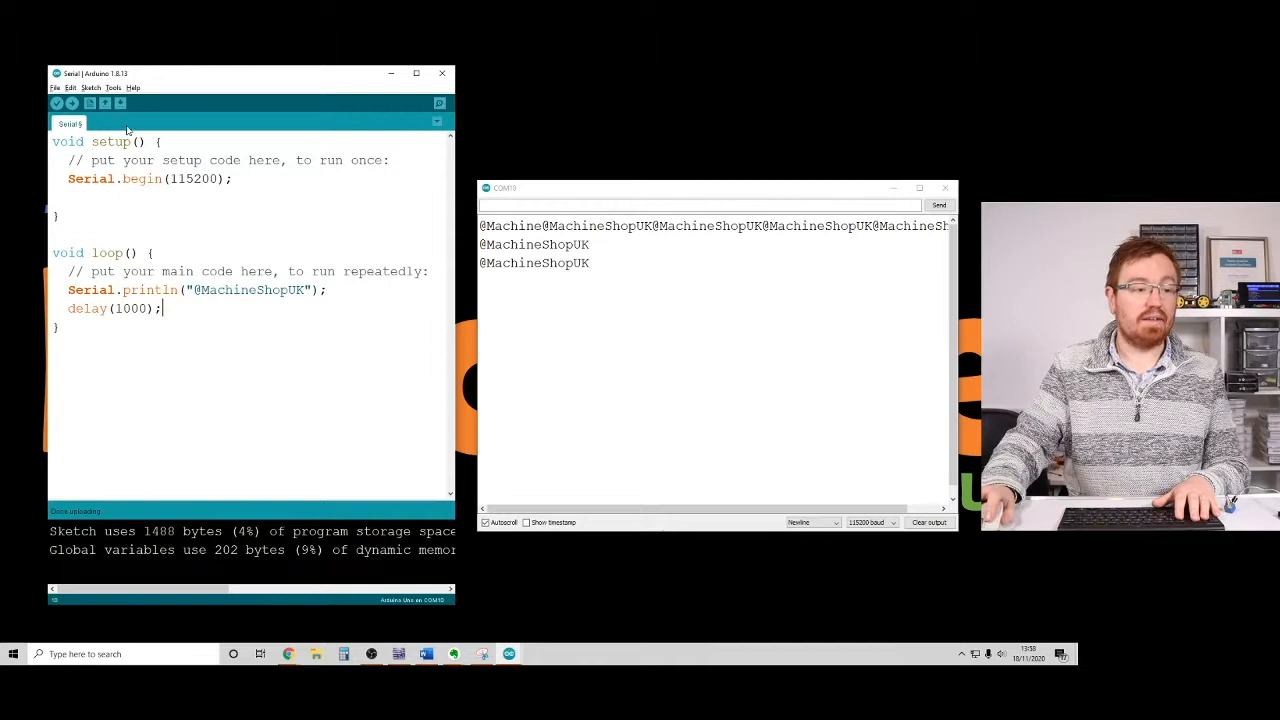
pyautogui.click(72, 104)
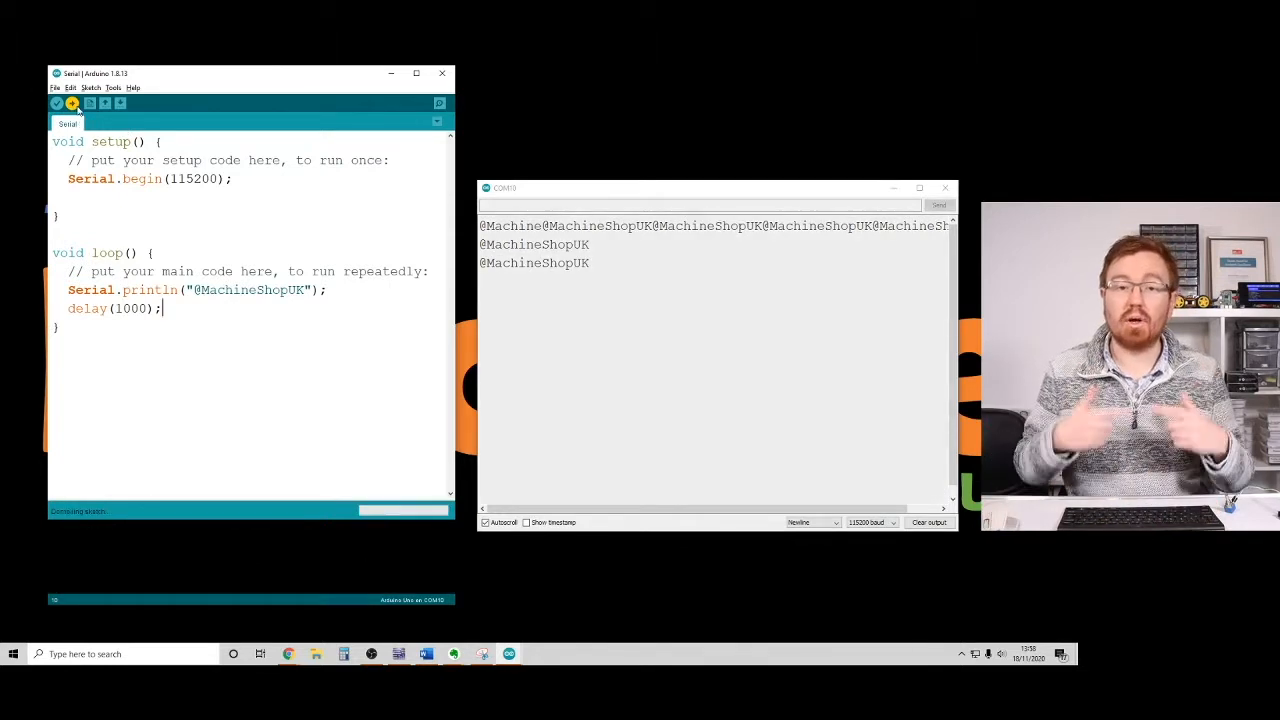
pyautogui.click(72, 104)
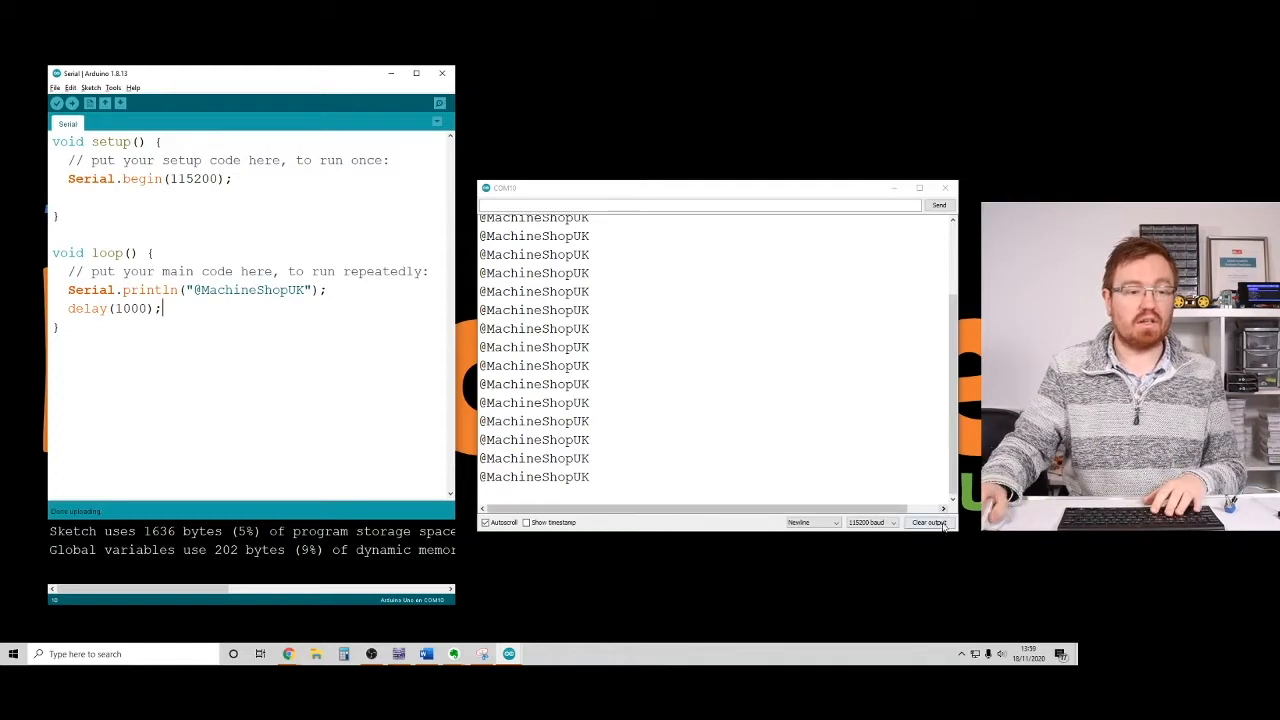
pyautogui.click(928, 522)
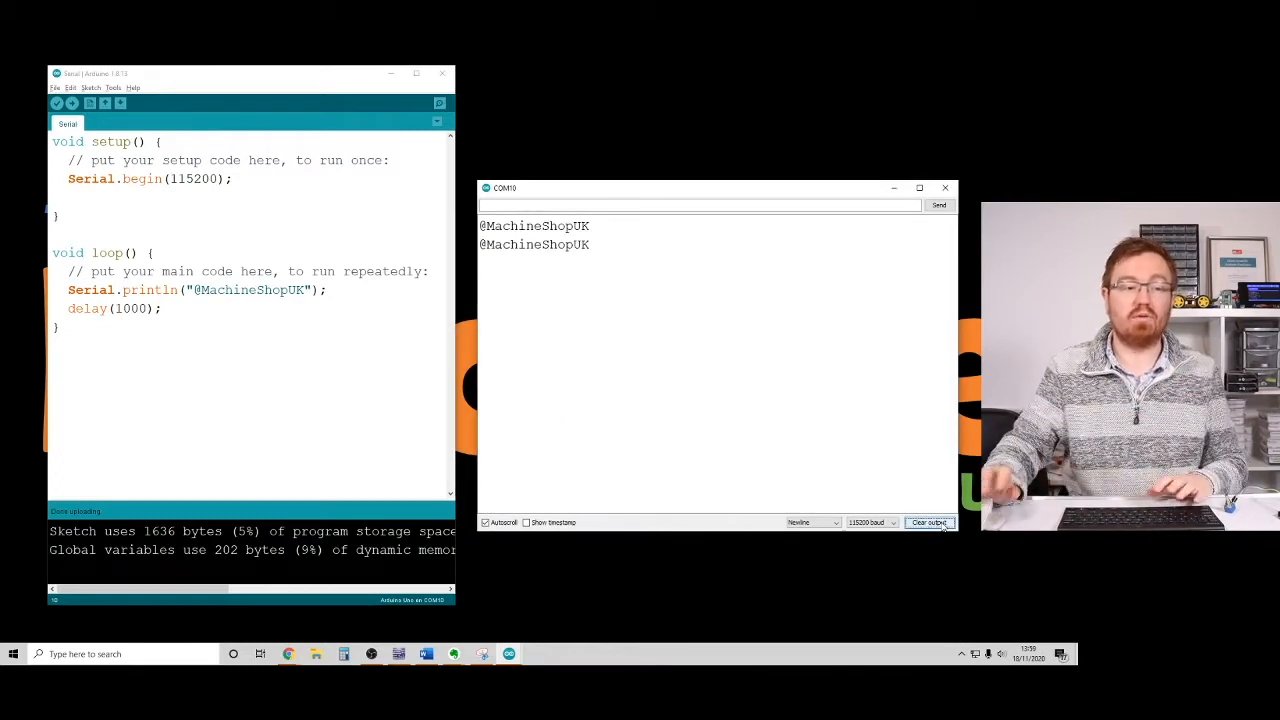
pyautogui.click(928, 522)
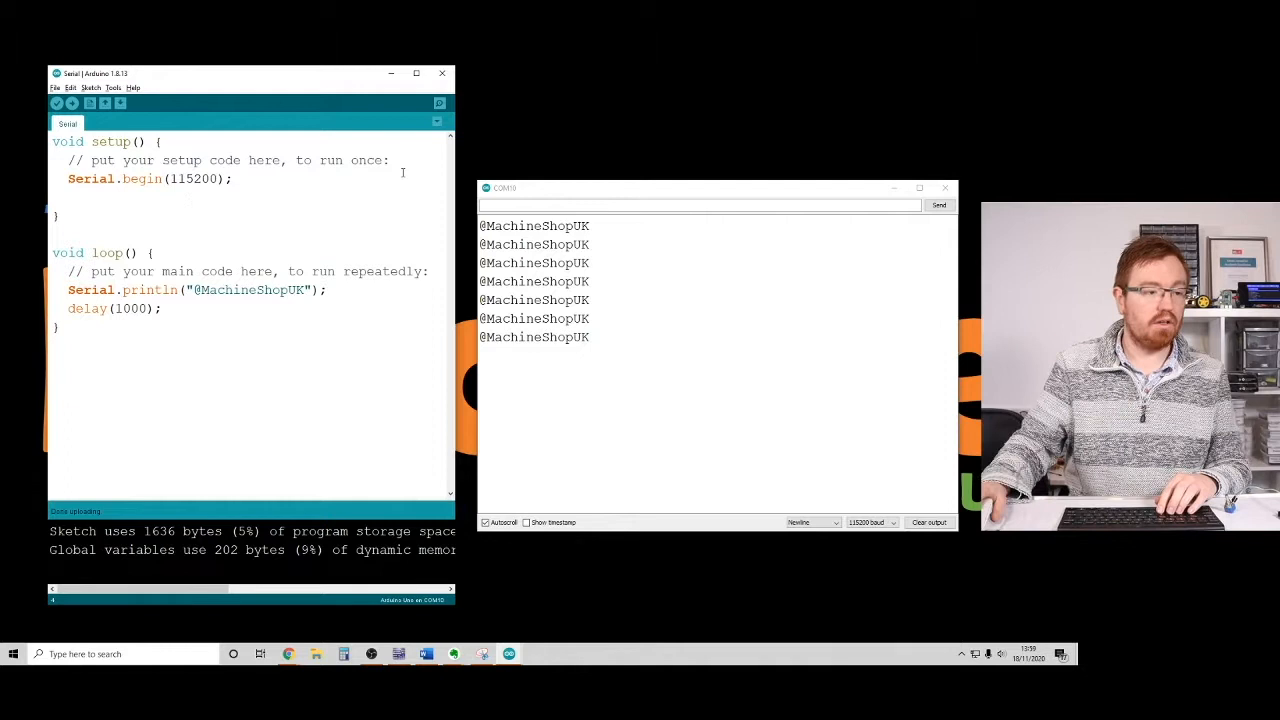
# Step: Add pinMode(A0, INPUT); and pinMode(A1, INPUT_PULLUP); to setup()
pyautogui.write('pinMode')
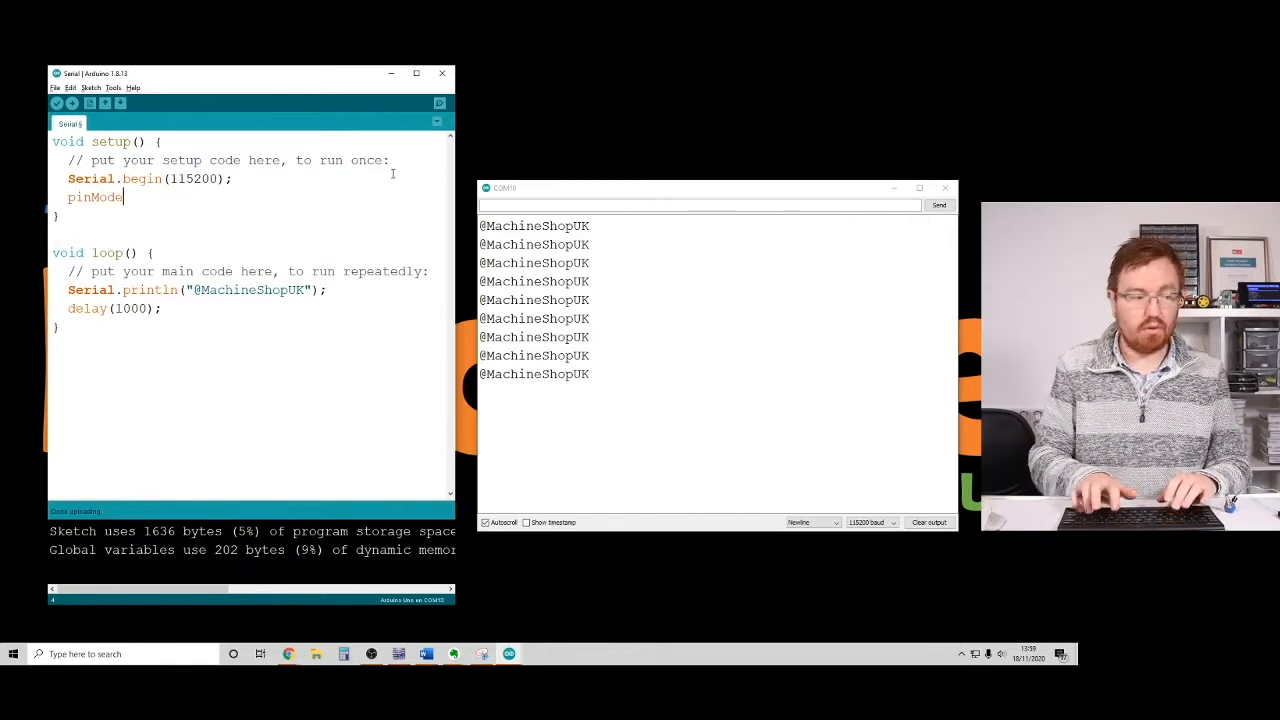
pyautogui.write('(')
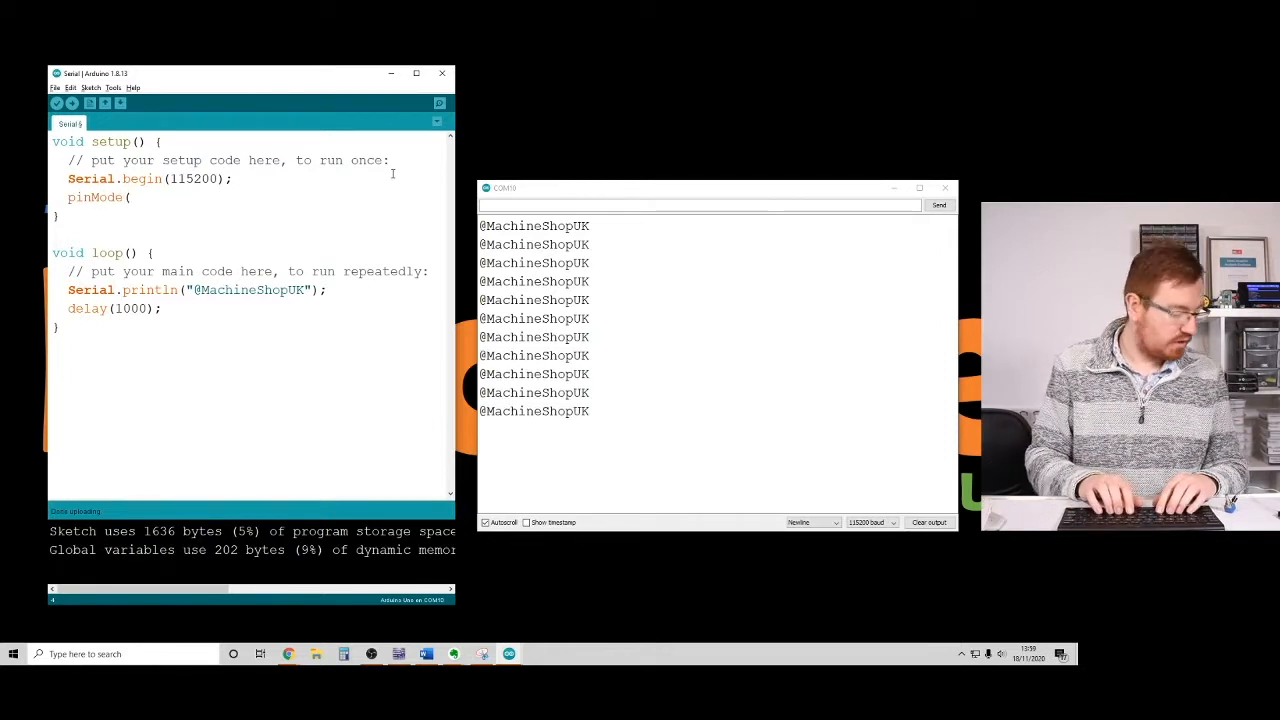
pyautogui.write('A0')
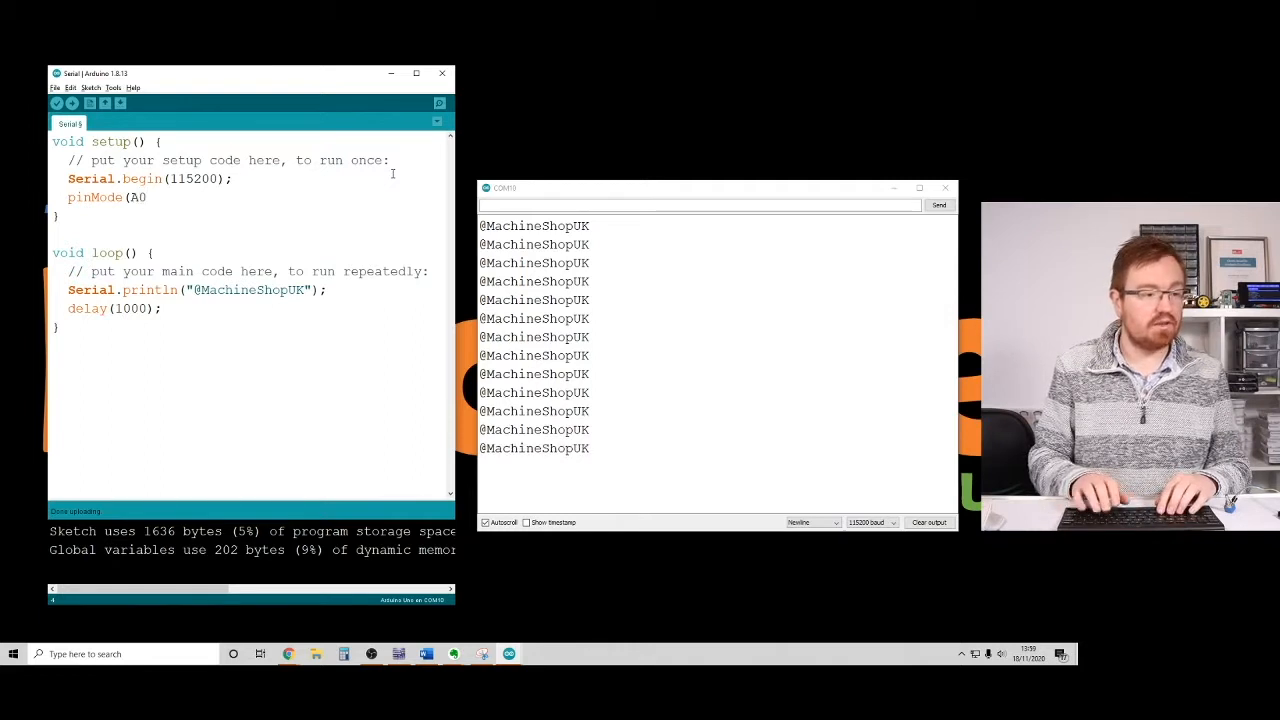
pyautogui.write(', INPUT);')
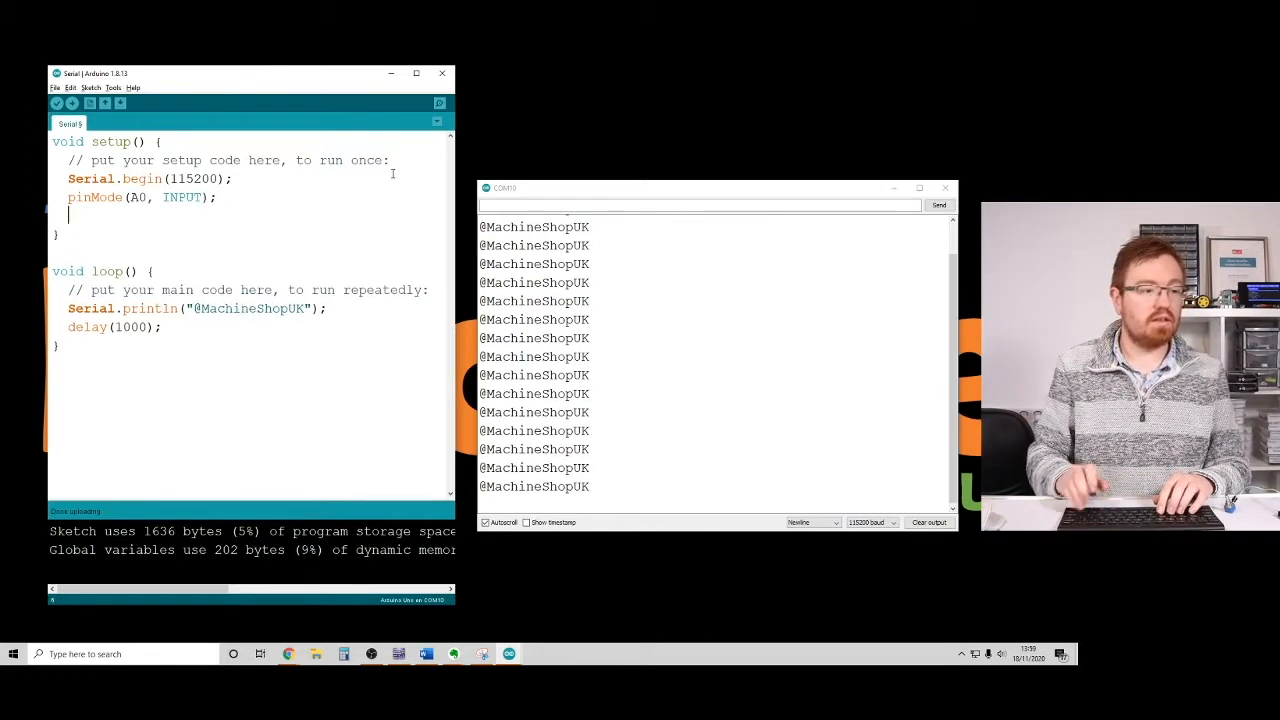
pyautogui.write('pinMode')
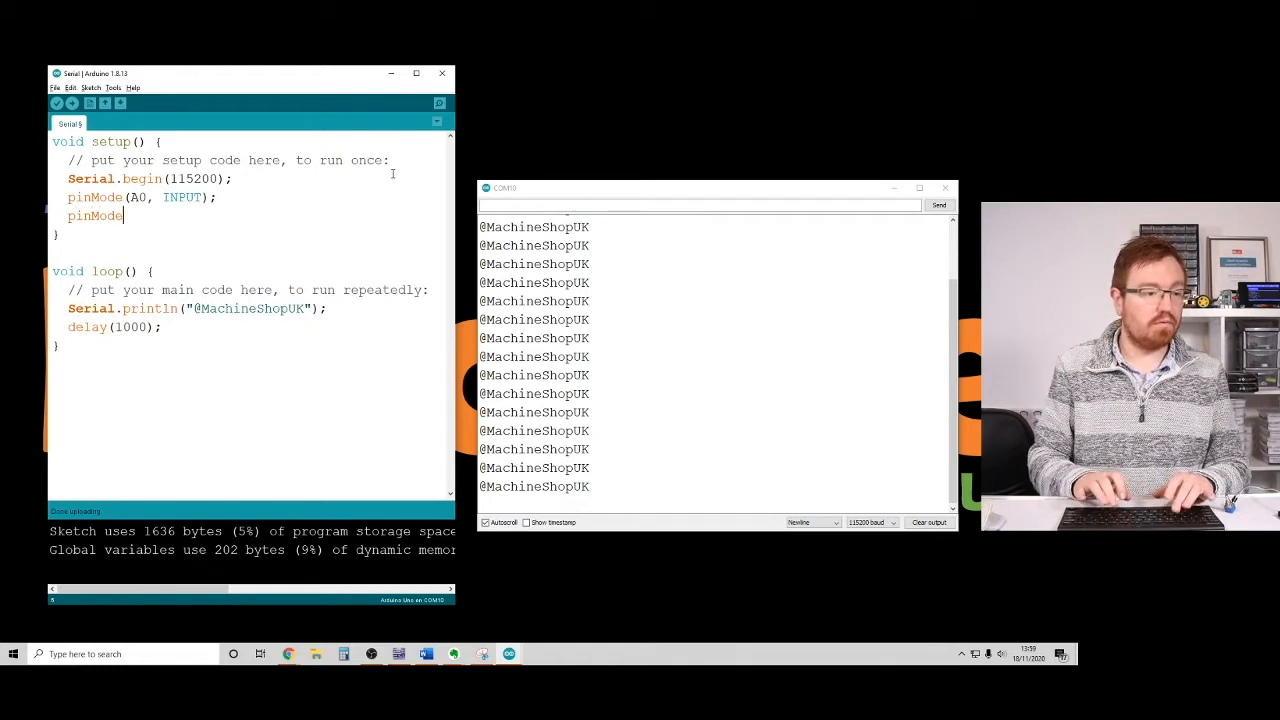
pyautogui.write('(A')
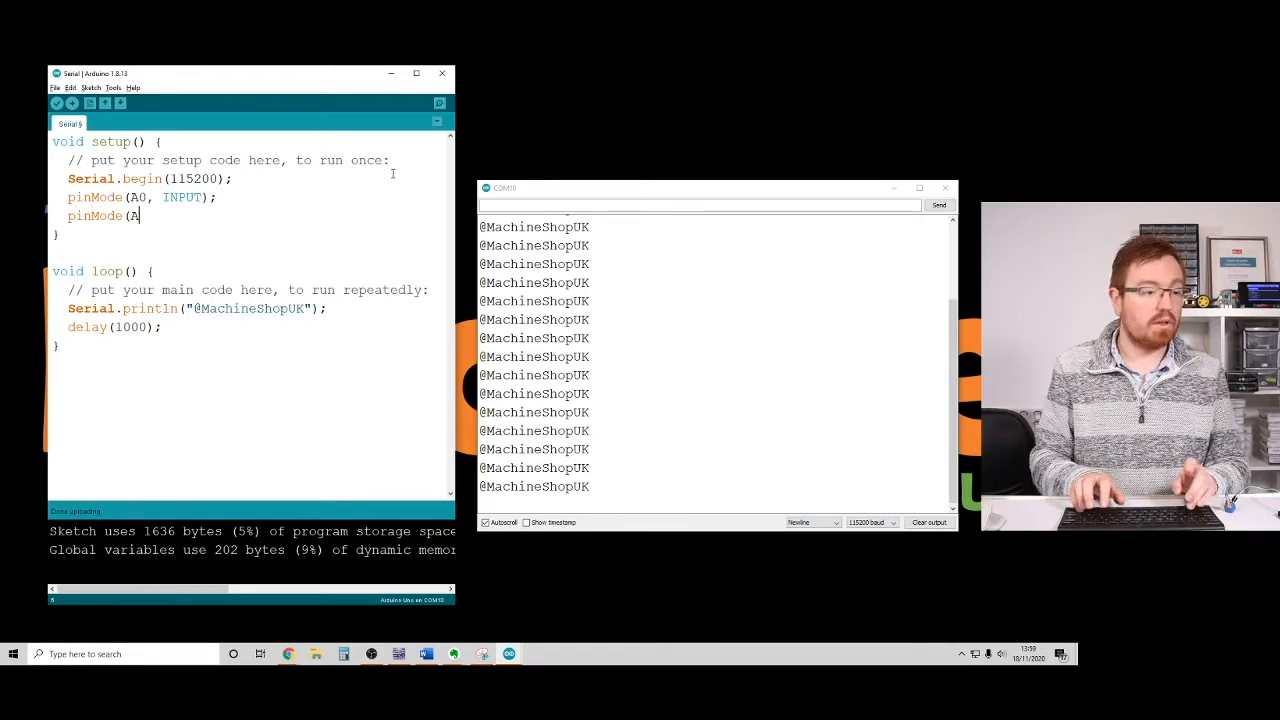
pyautogui.write('1, INPUT_PULLUP')
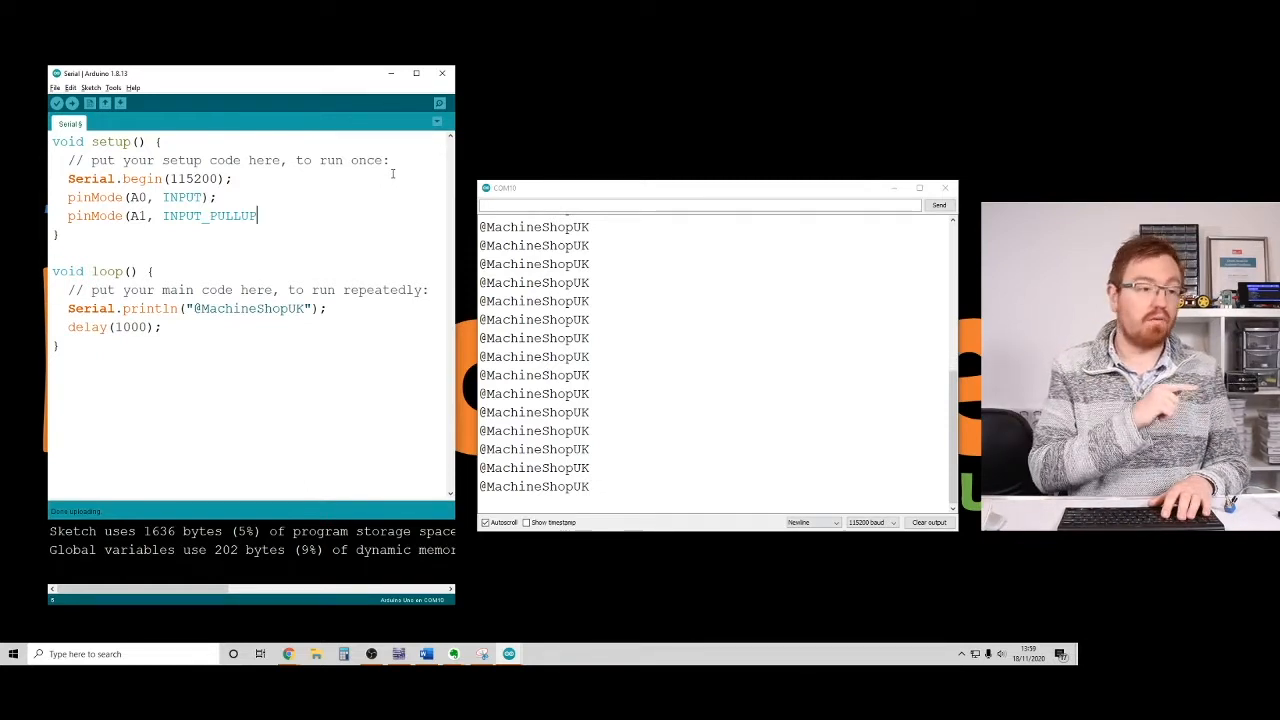
pyautogui.write(');')
pyautogui.click(198, 308)
pyautogui.write('Serial.print(analogRead(')
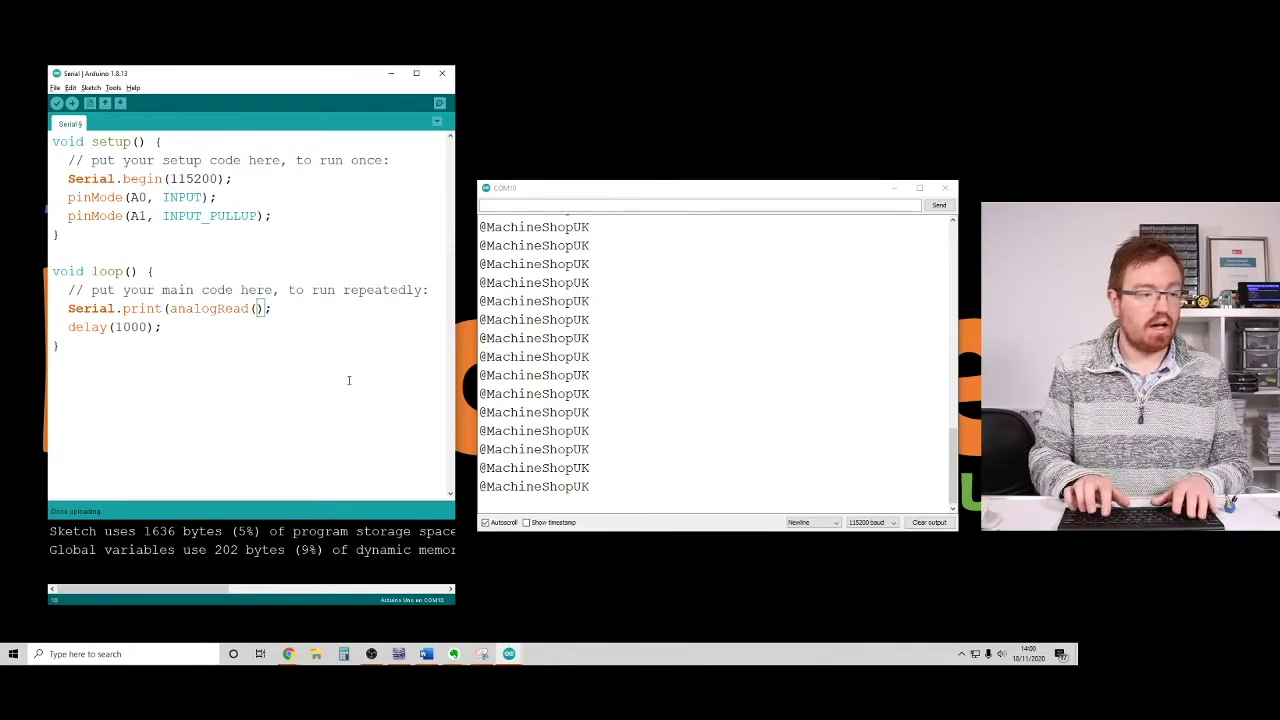
# Step: Make loop() print analogRead(A0), a space, then println(analogRead(A1)) with delay(100)
pyautogui.write('A0')
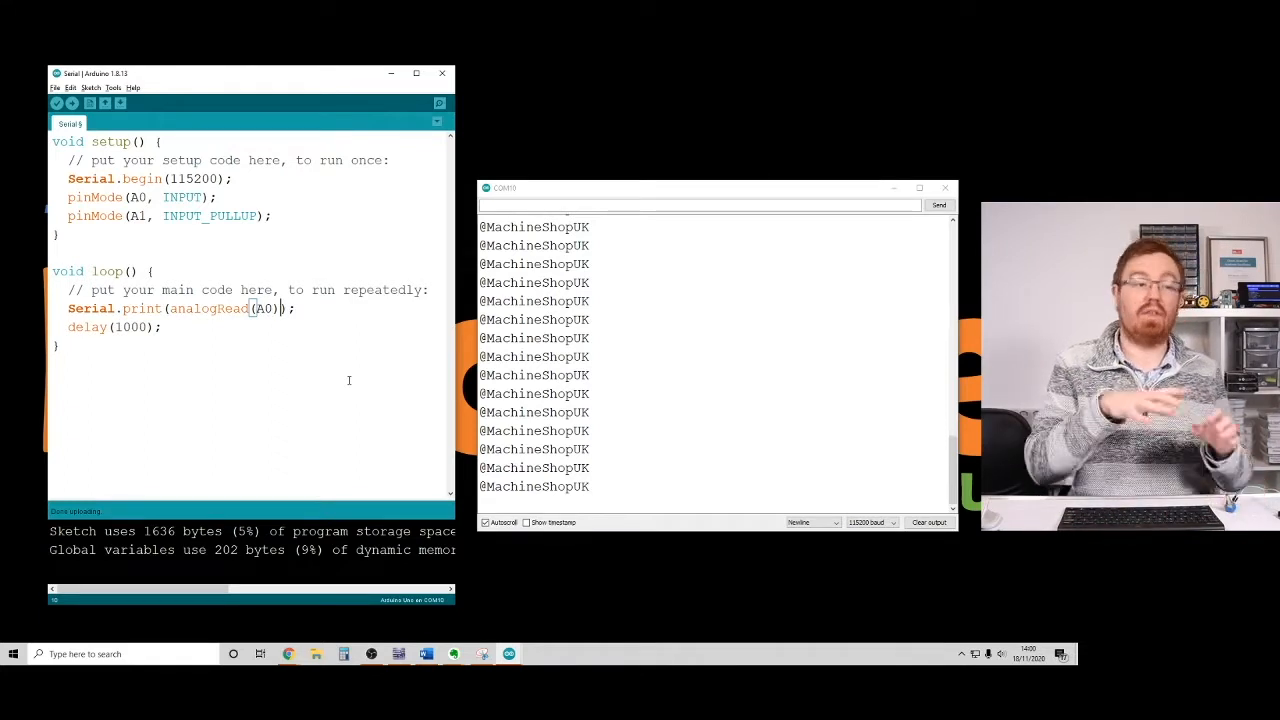
pyautogui.write('Serial.print("')
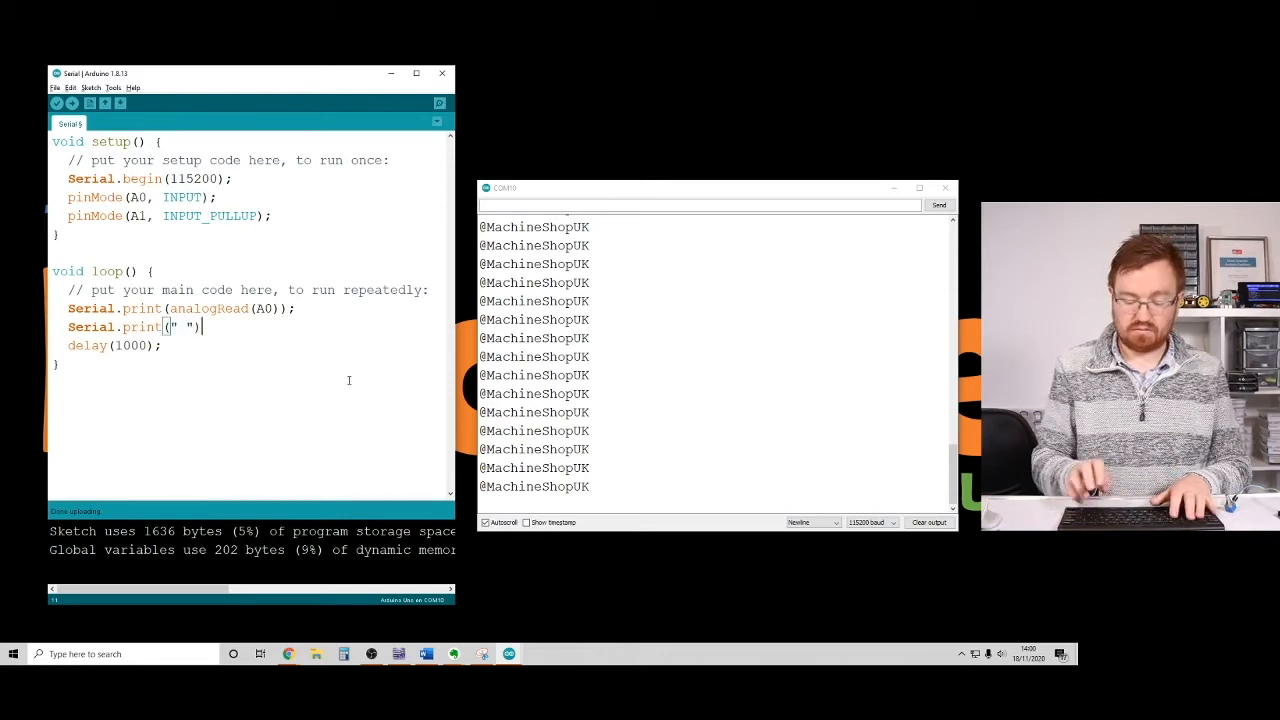
pyautogui.press('Return')
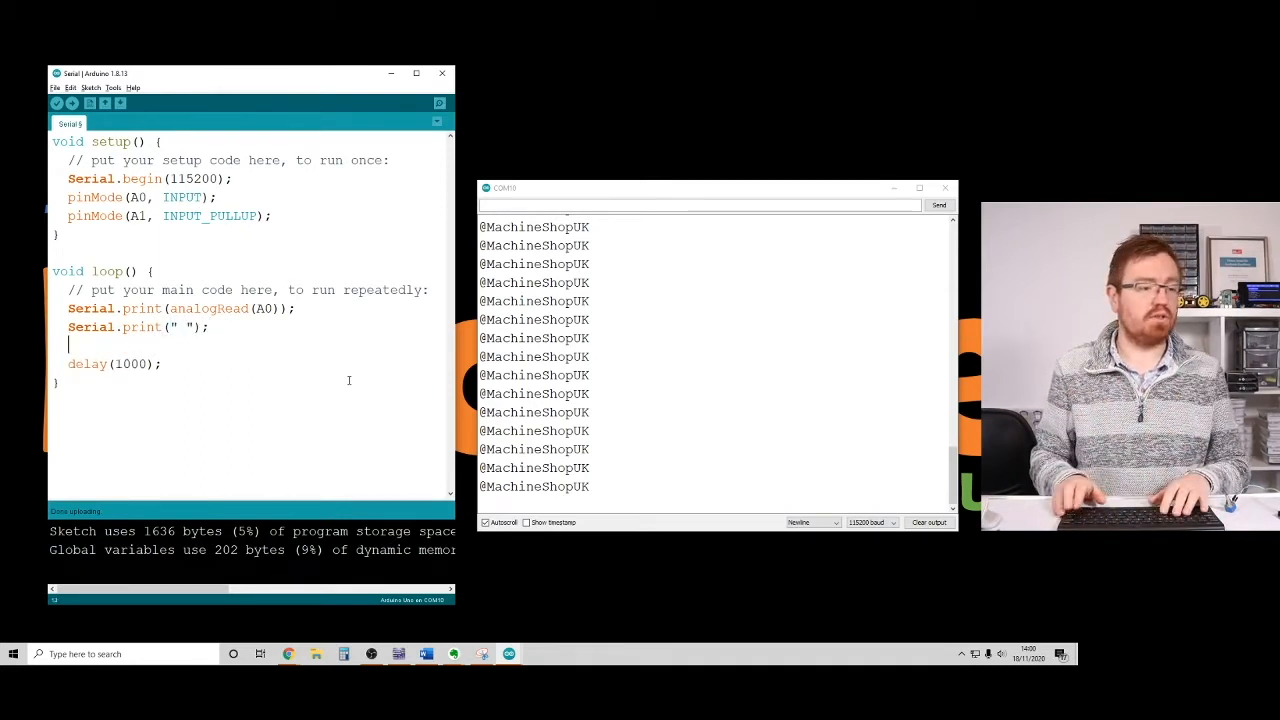
pyautogui.write('Serial.println')
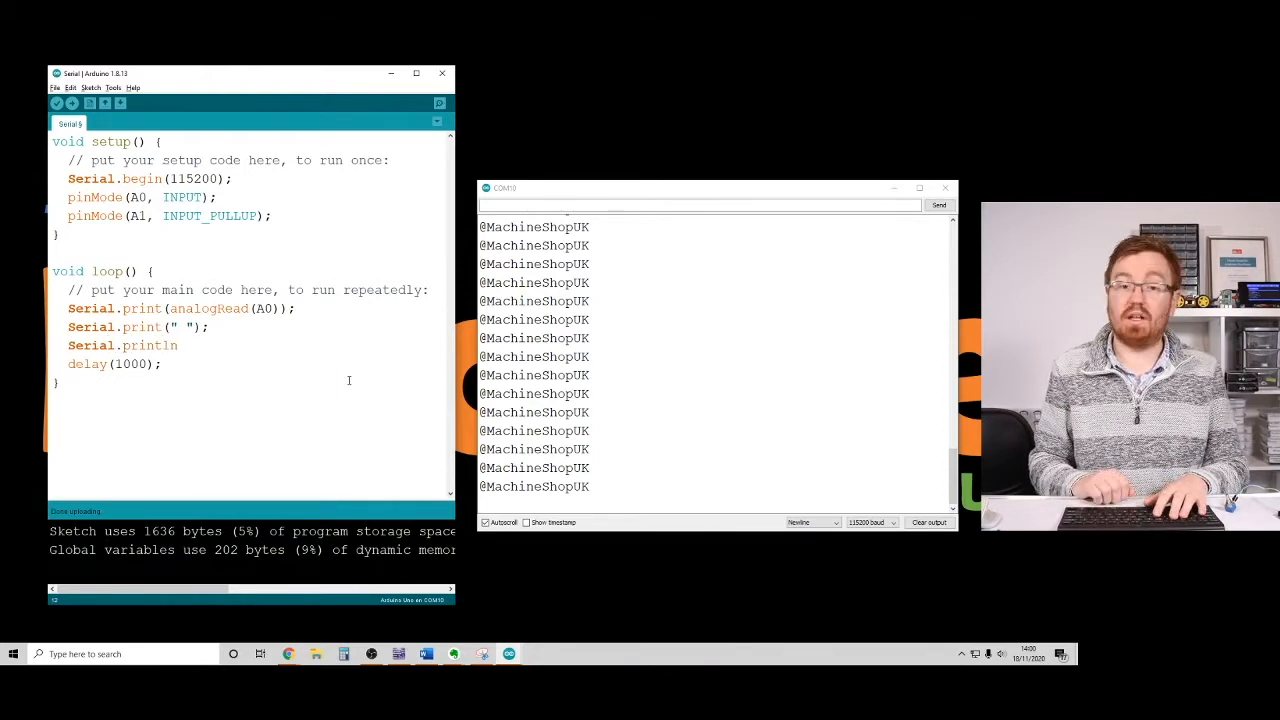
pyautogui.write('(a')
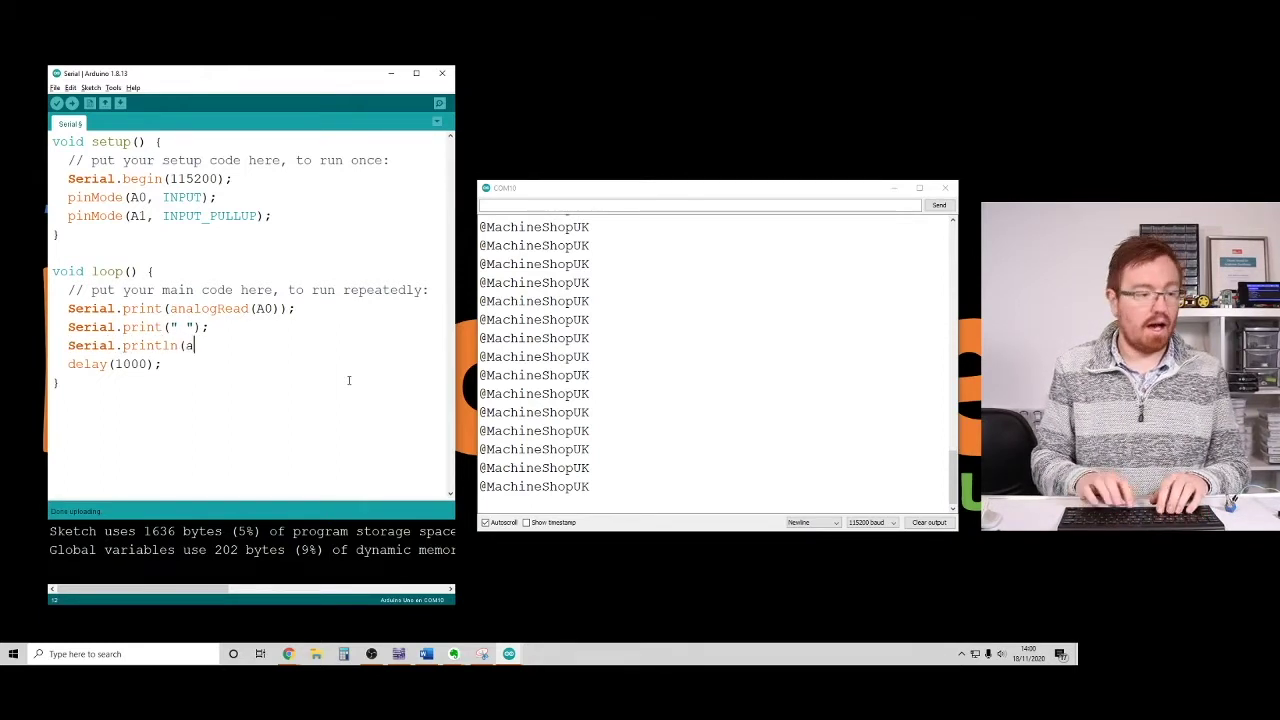
pyautogui.write('nalogRead')
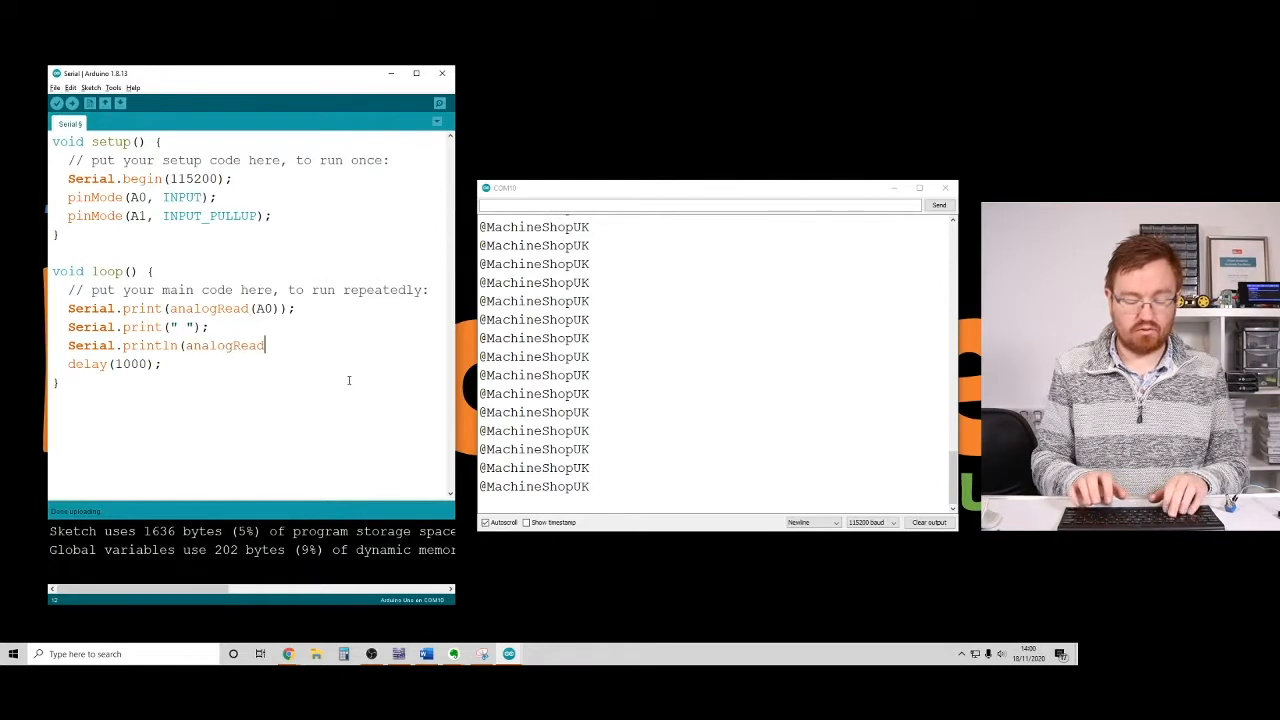
pyautogui.write('(A')
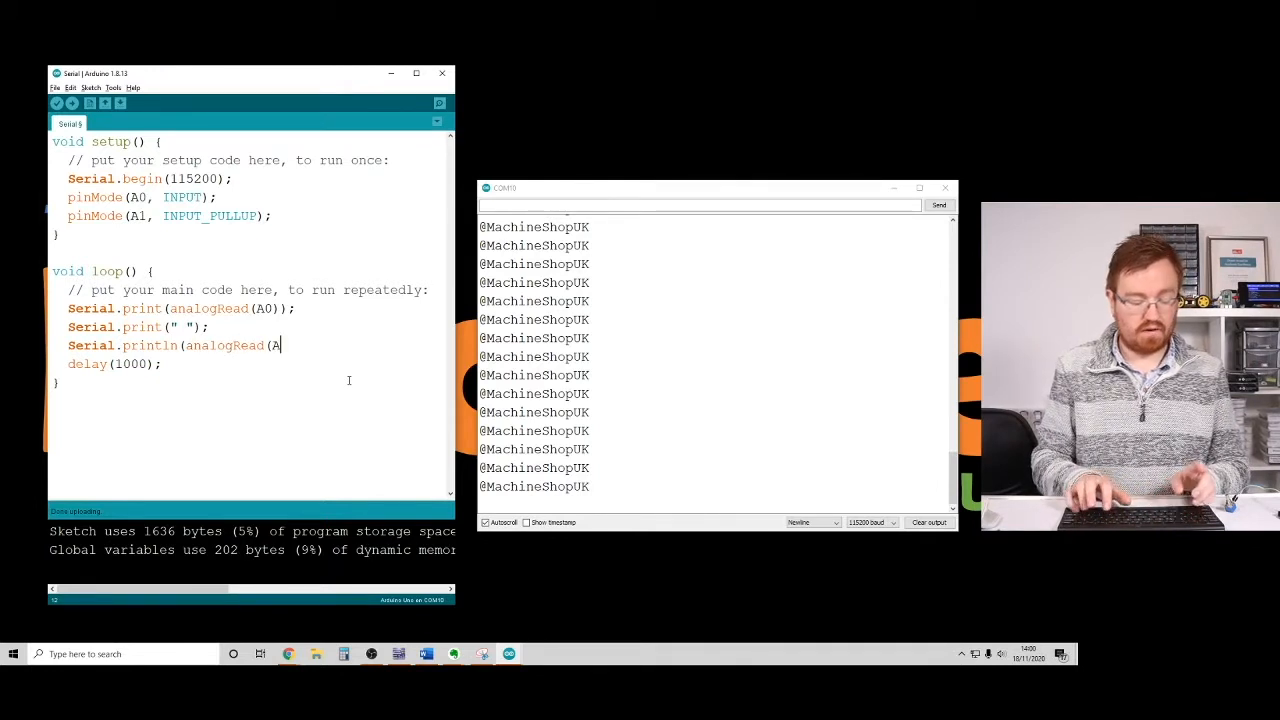
pyautogui.write('1));')
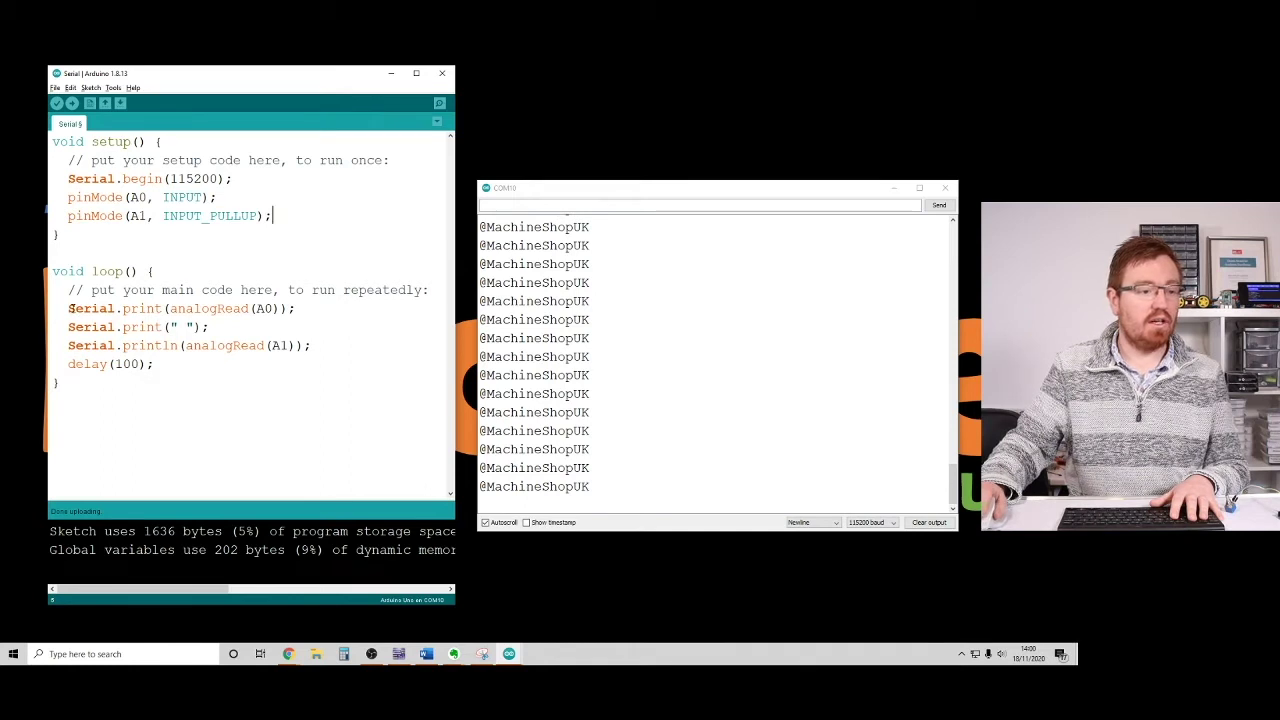
pyautogui.moveTo(68, 308); pyautogui.dragTo(316, 344)
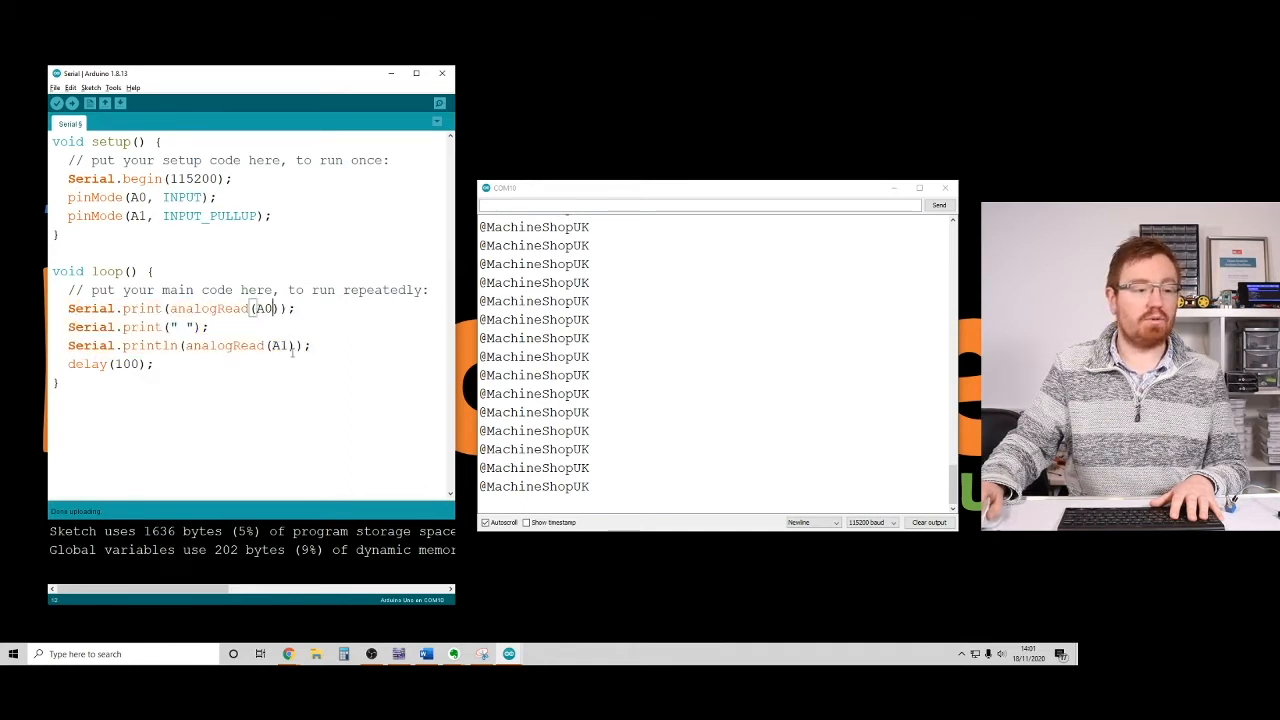
pyautogui.moveTo(72, 104)
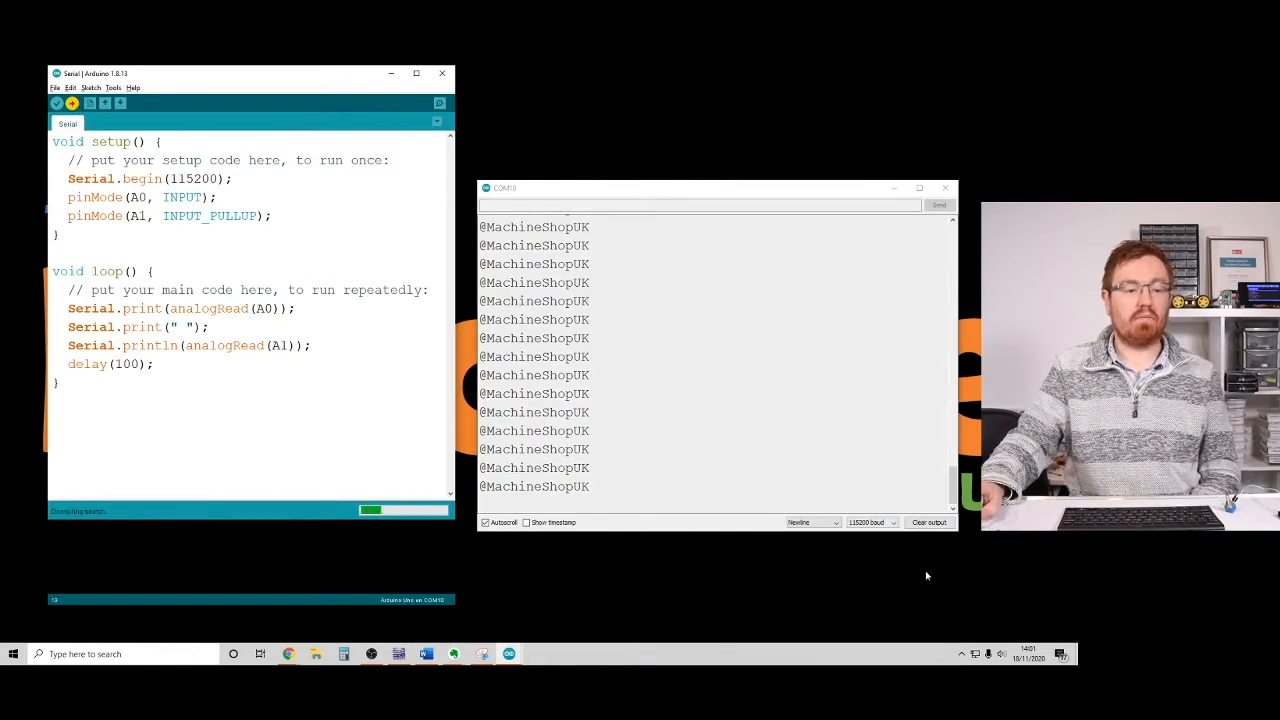
# Step: Clear old messages so the Serial Monitor streams fresh A0 A1 reading pairs
pyautogui.click(928, 522)
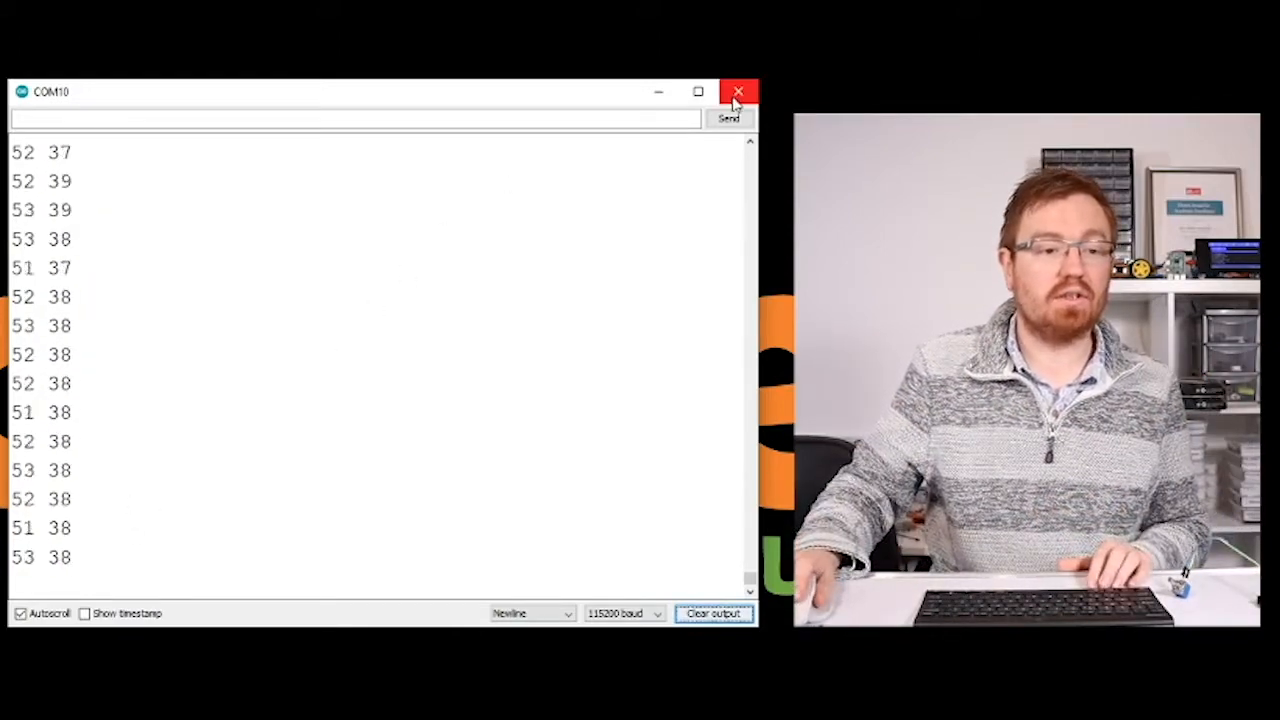
# Step: Close the Serial Monitor and reopen it from the Tools menu
pyautogui.click(738, 92)
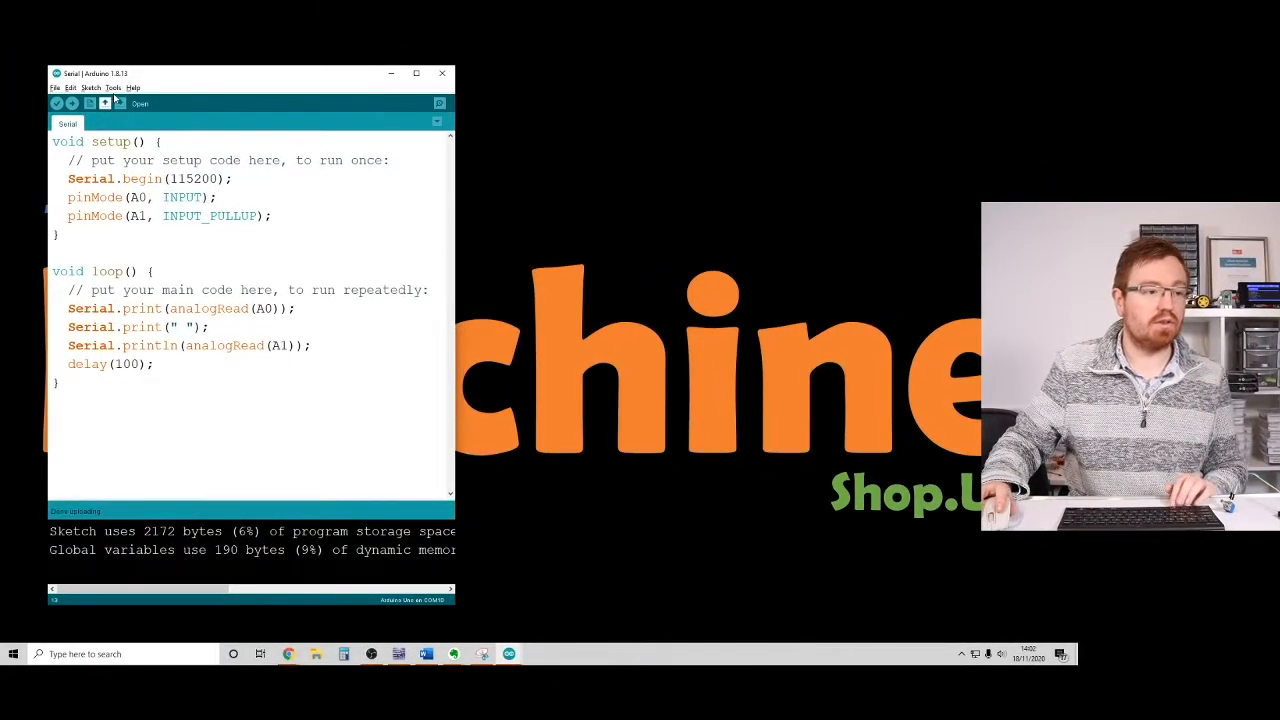
pyautogui.click(112, 88)
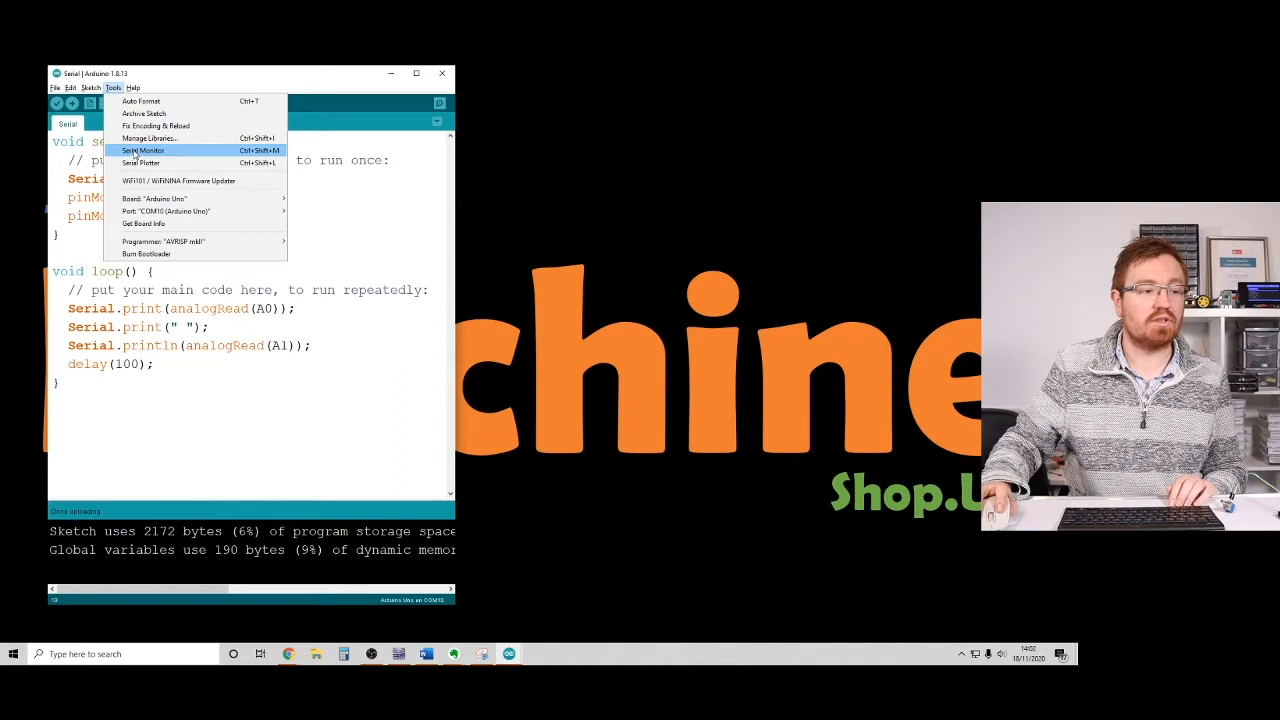
pyautogui.click(144, 150)
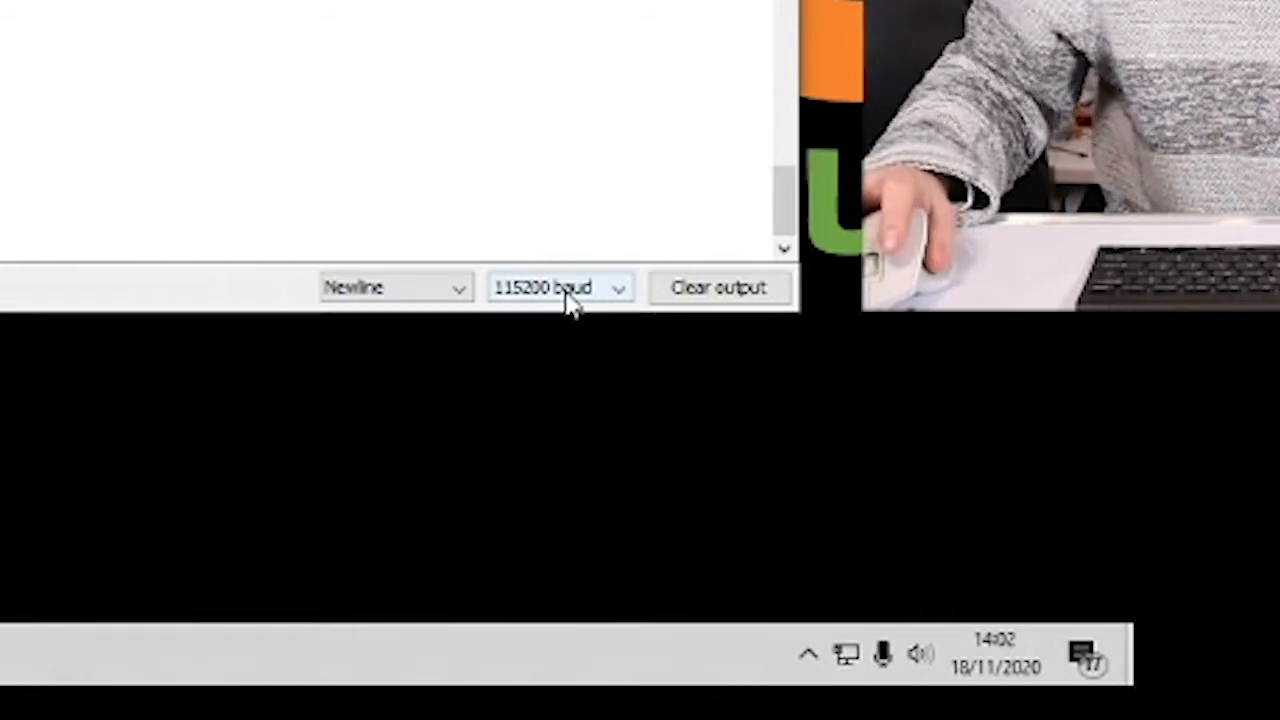
# Step: Keep the Serial Monitor's baud rate at 115200 to match the sketch
pyautogui.click(560, 288)
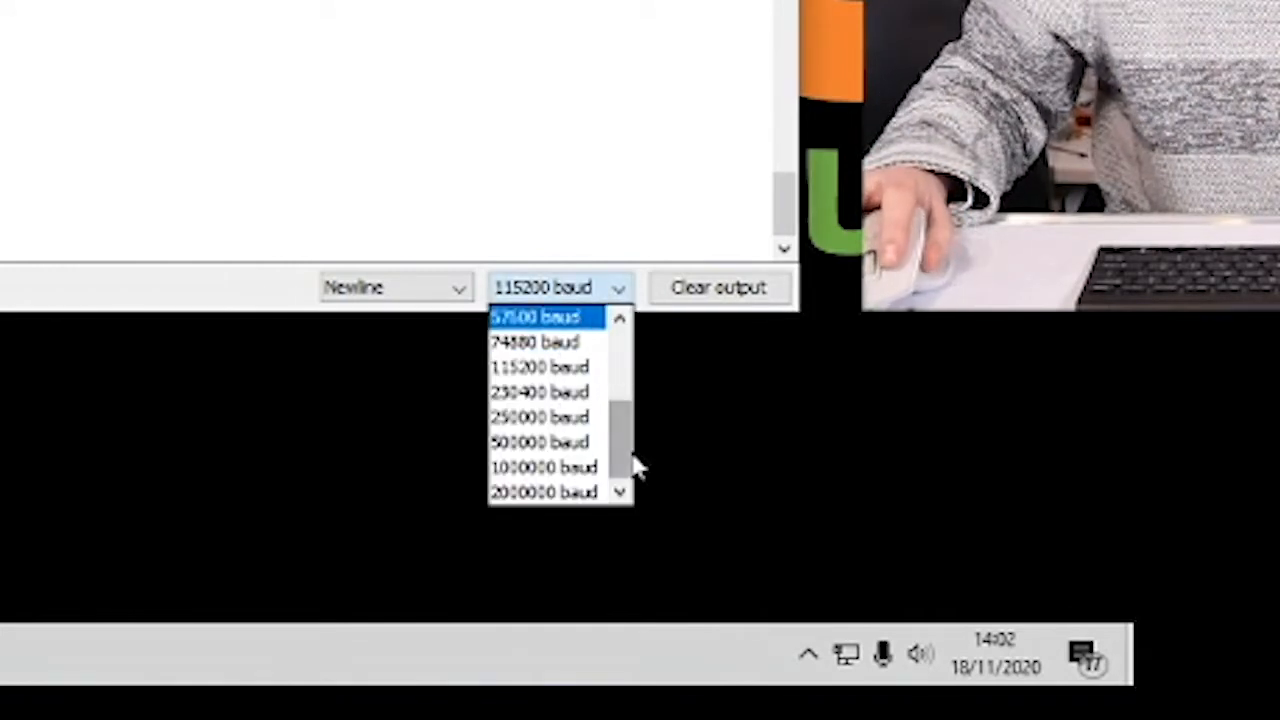
pyautogui.scroll(3)
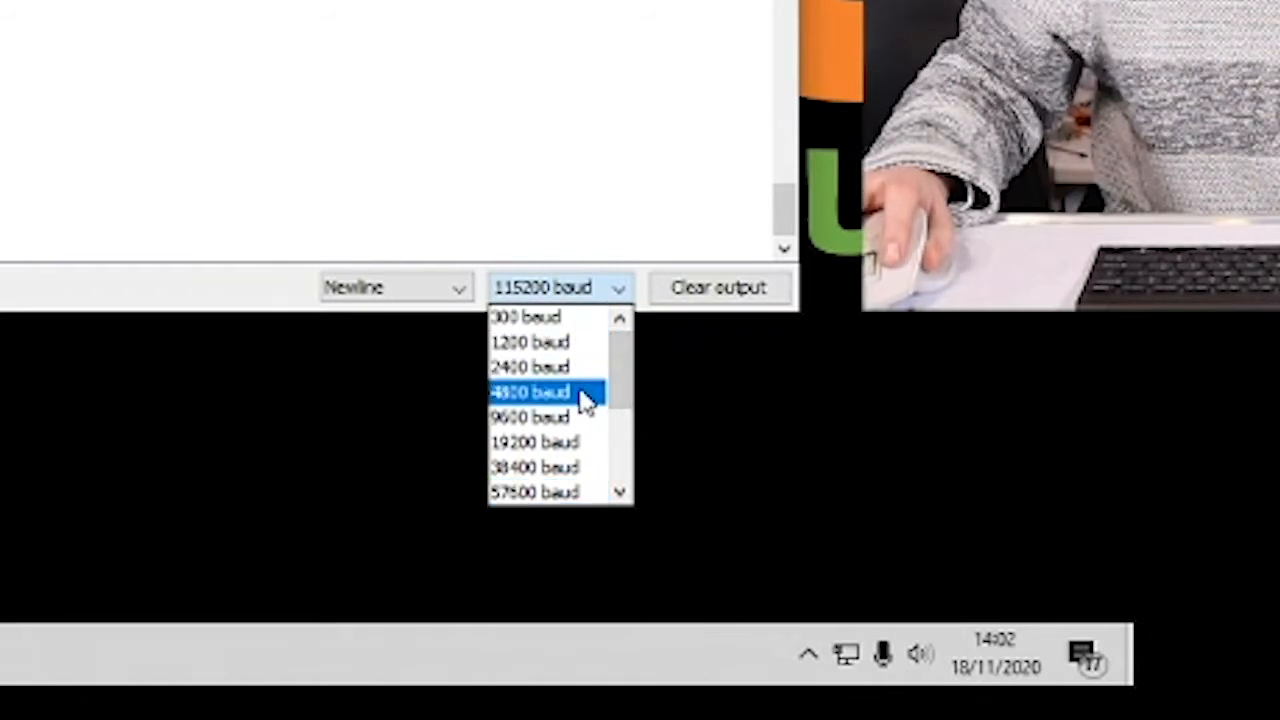
pyautogui.moveTo(556, 418)
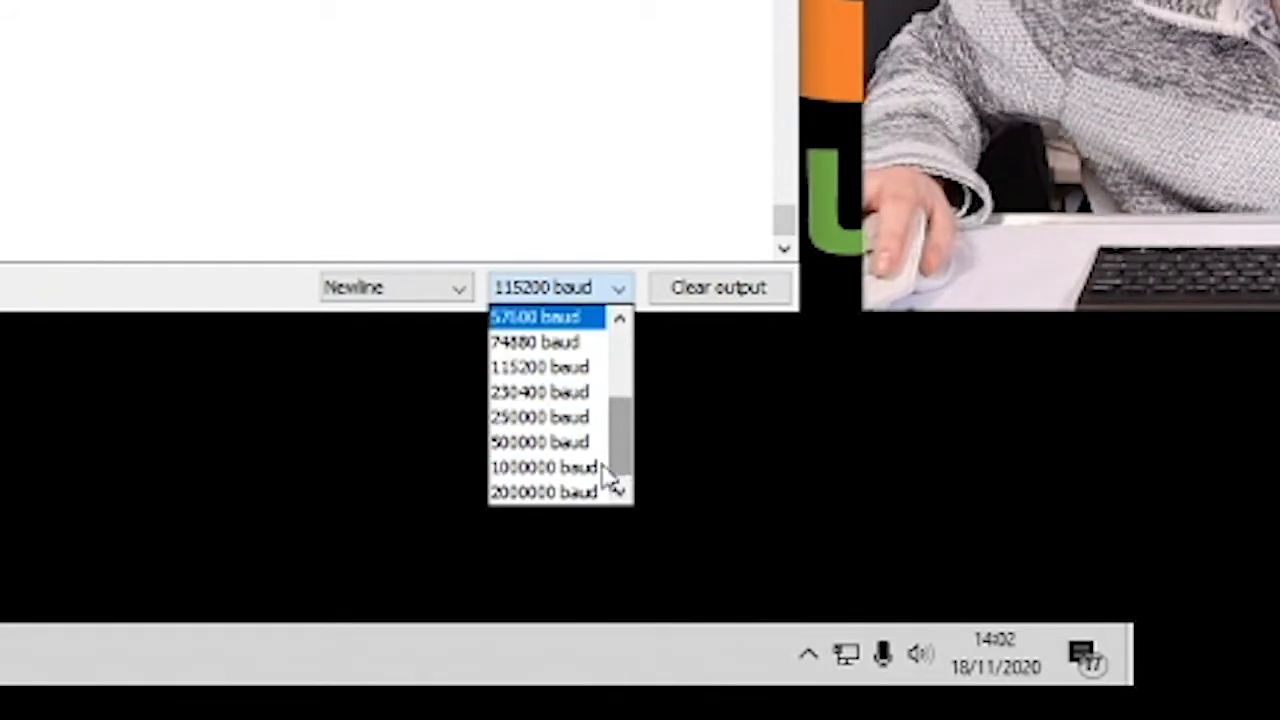
pyautogui.moveTo(544, 492)
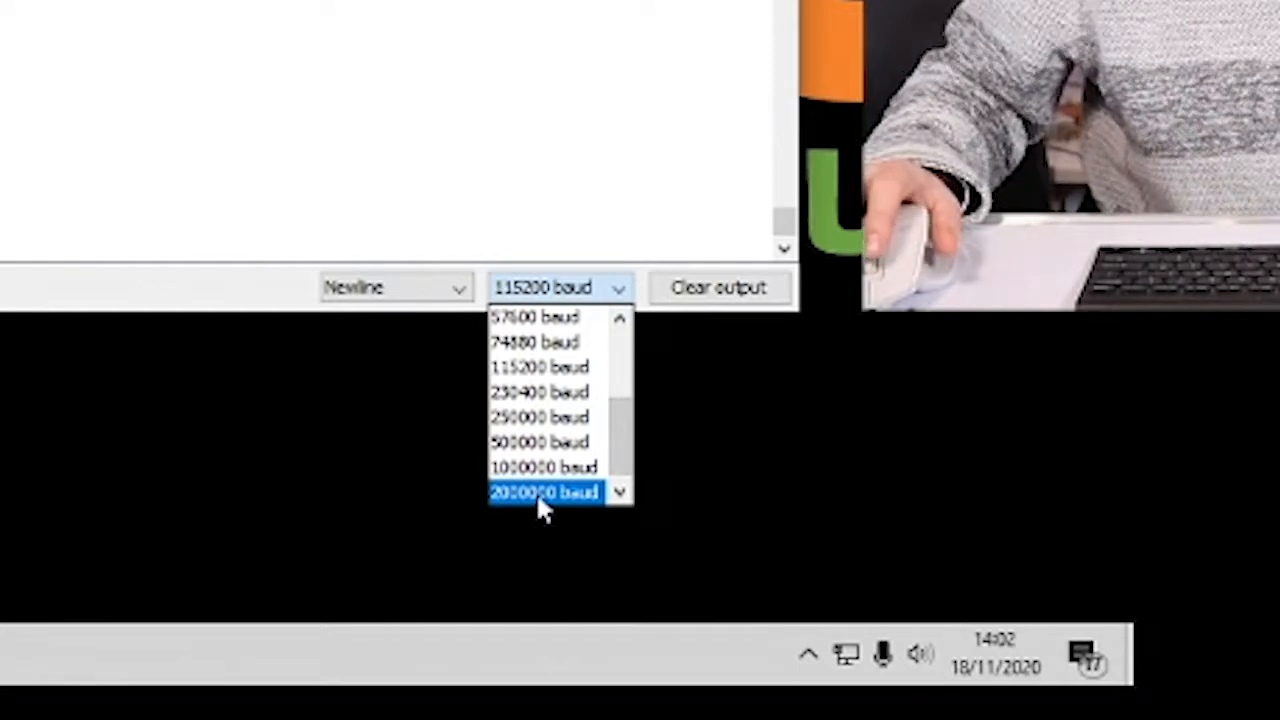
pyautogui.moveTo(544, 366)
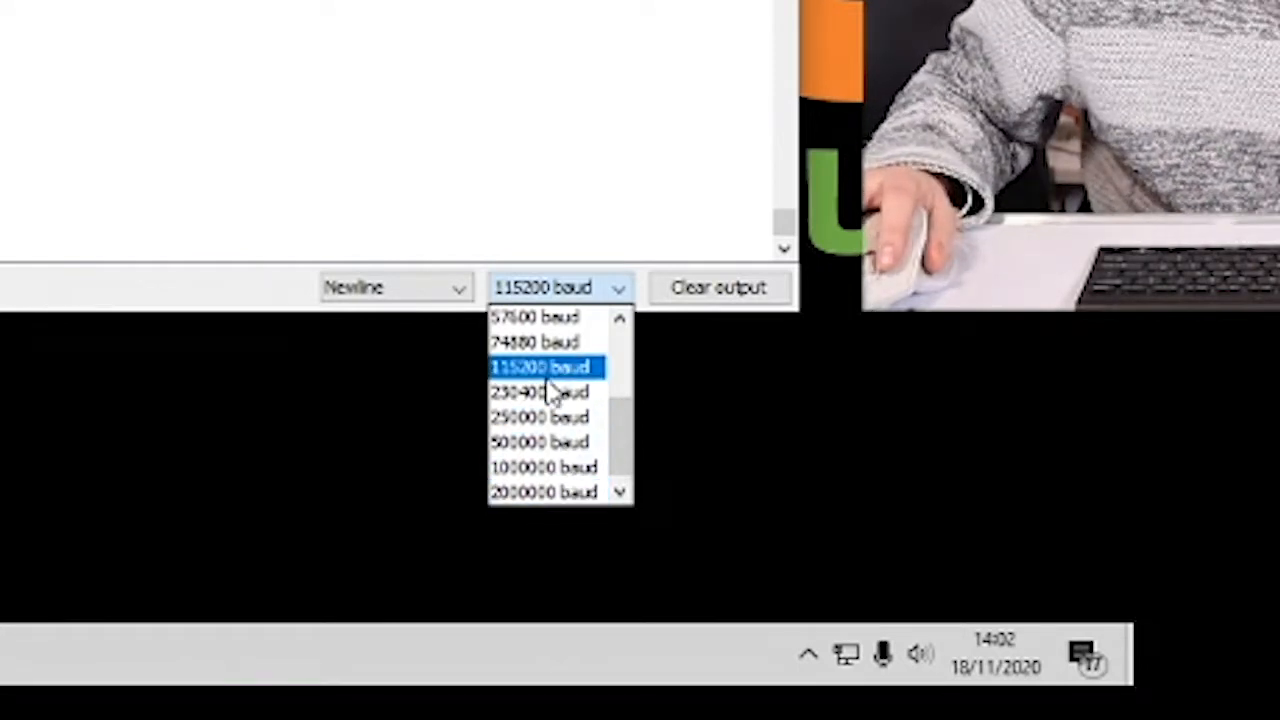
pyautogui.click(544, 366)
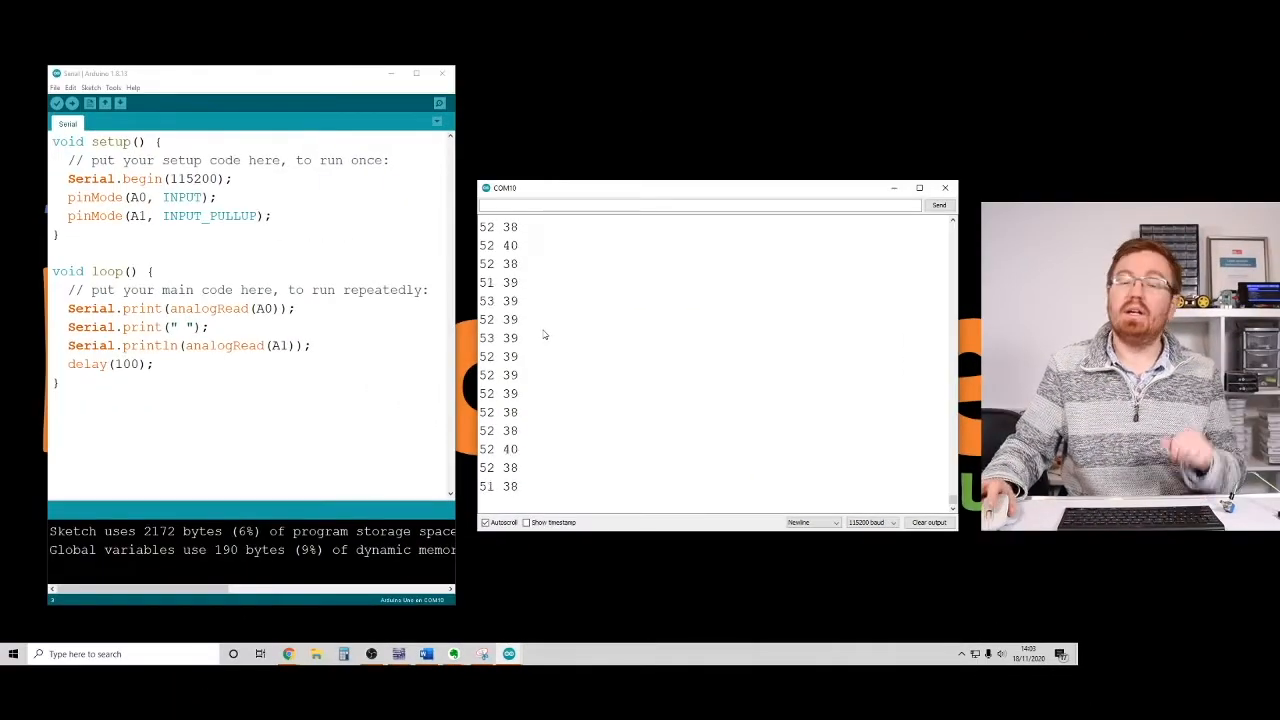
pyautogui.click(888, 522)
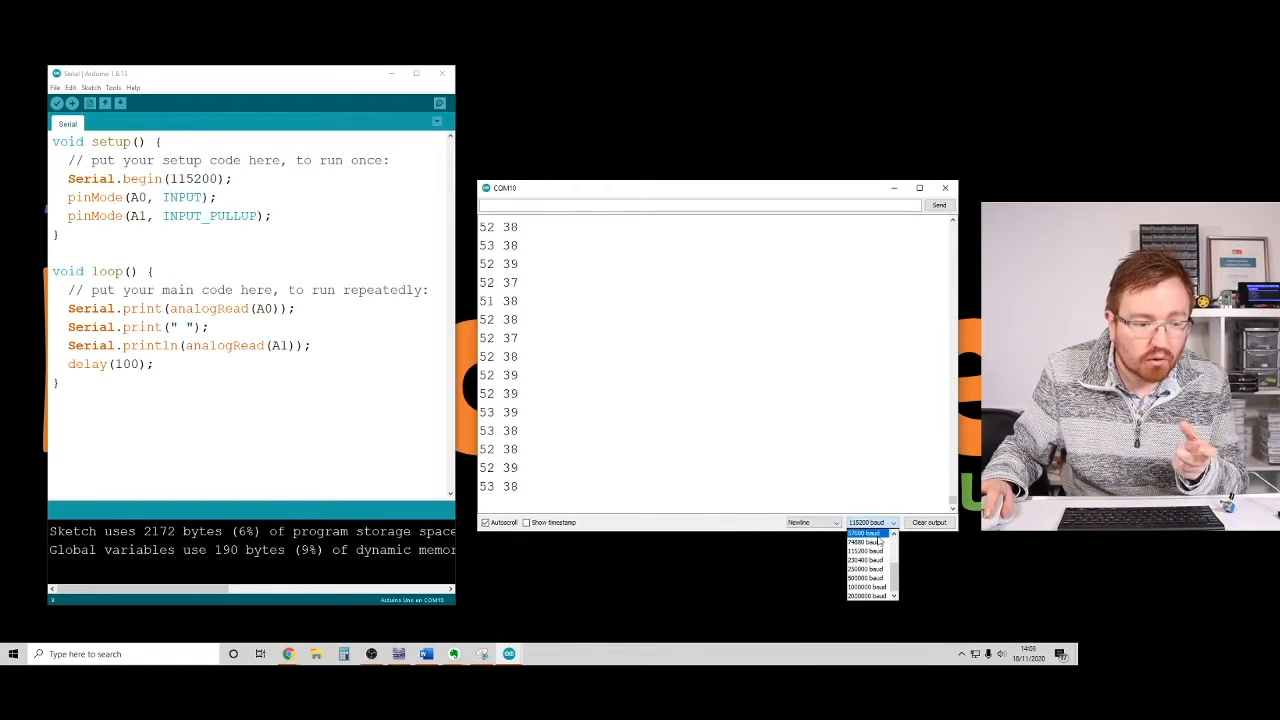
pyautogui.click(864, 540)
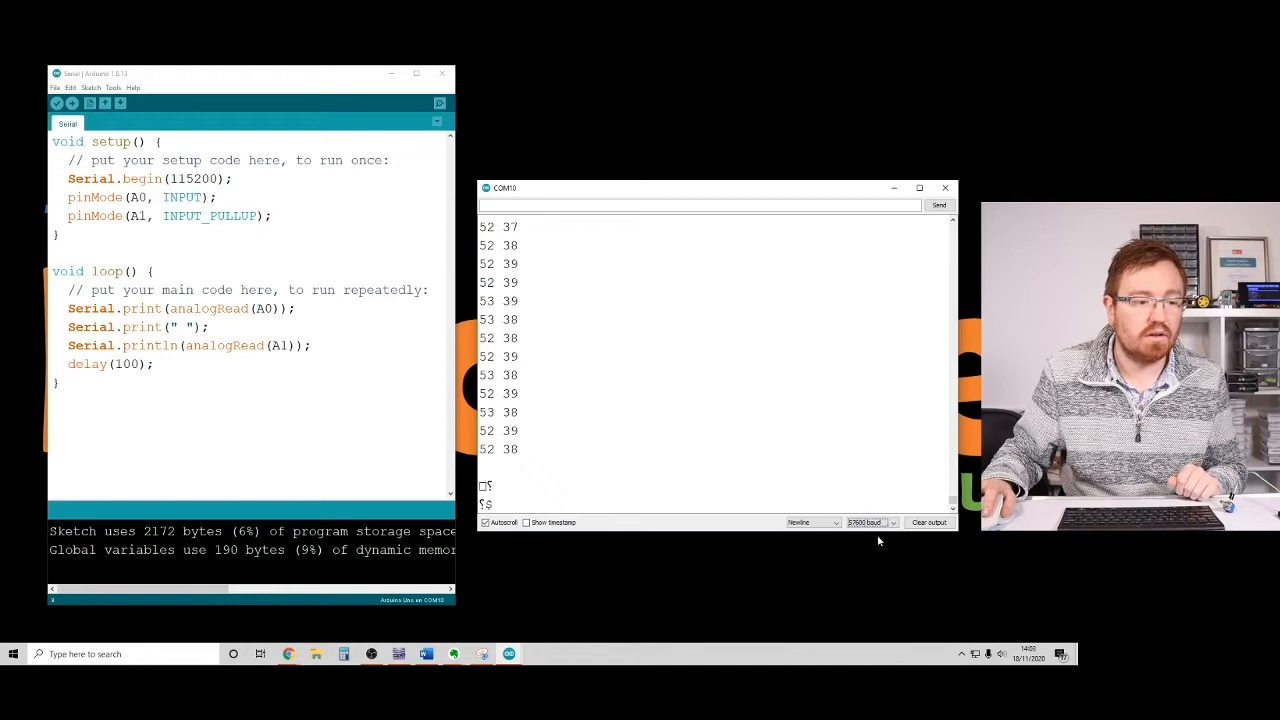
pyautogui.click(870, 520)
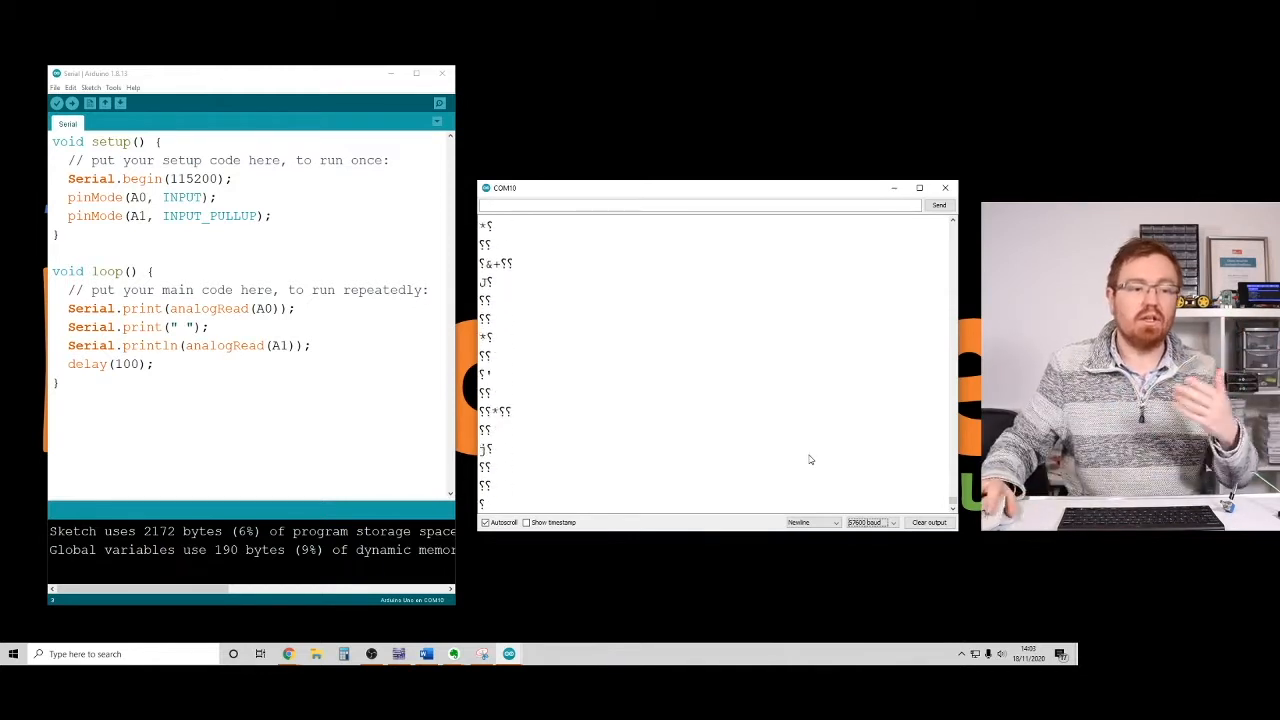
pyautogui.click(870, 522)
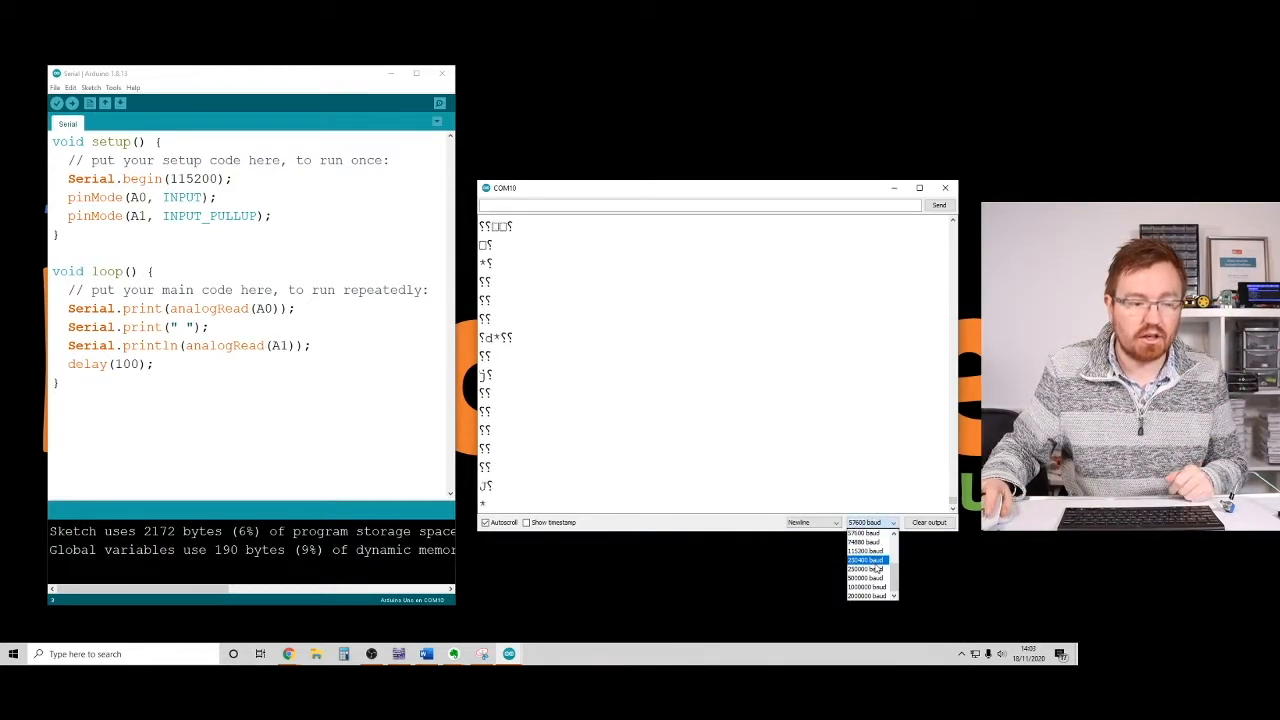
pyautogui.click(864, 560)
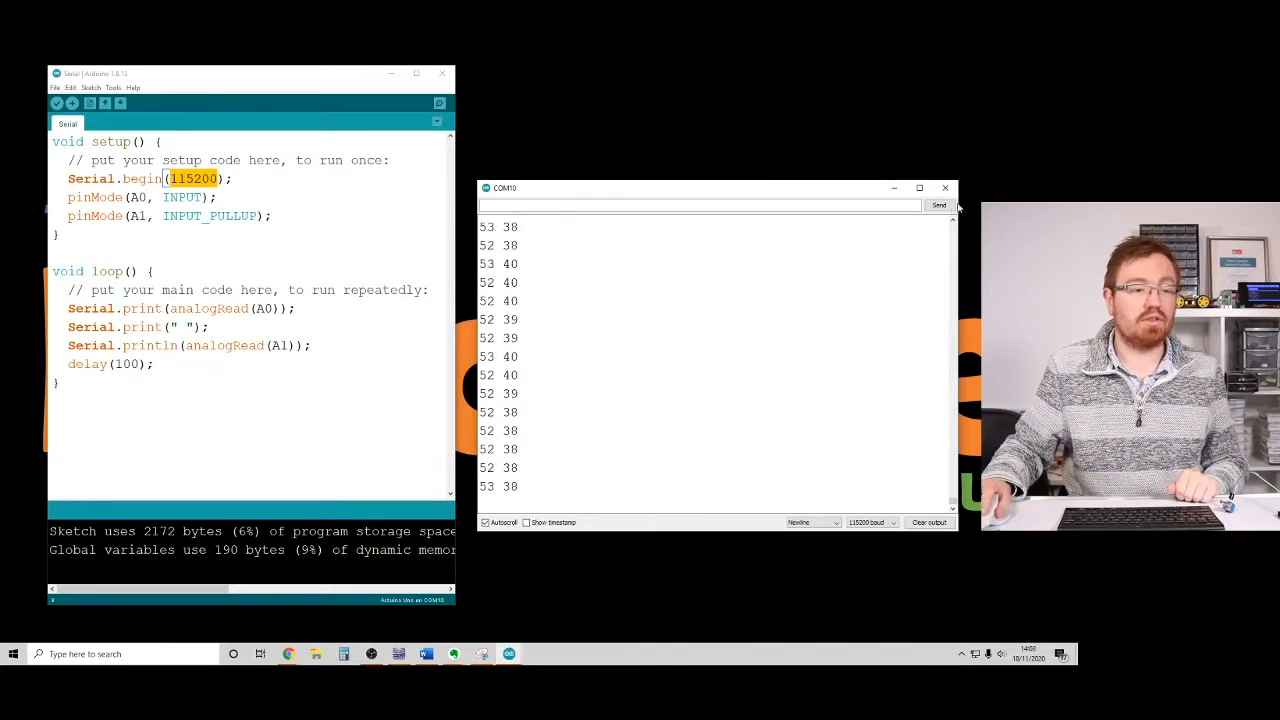
pyautogui.moveTo(944, 188)
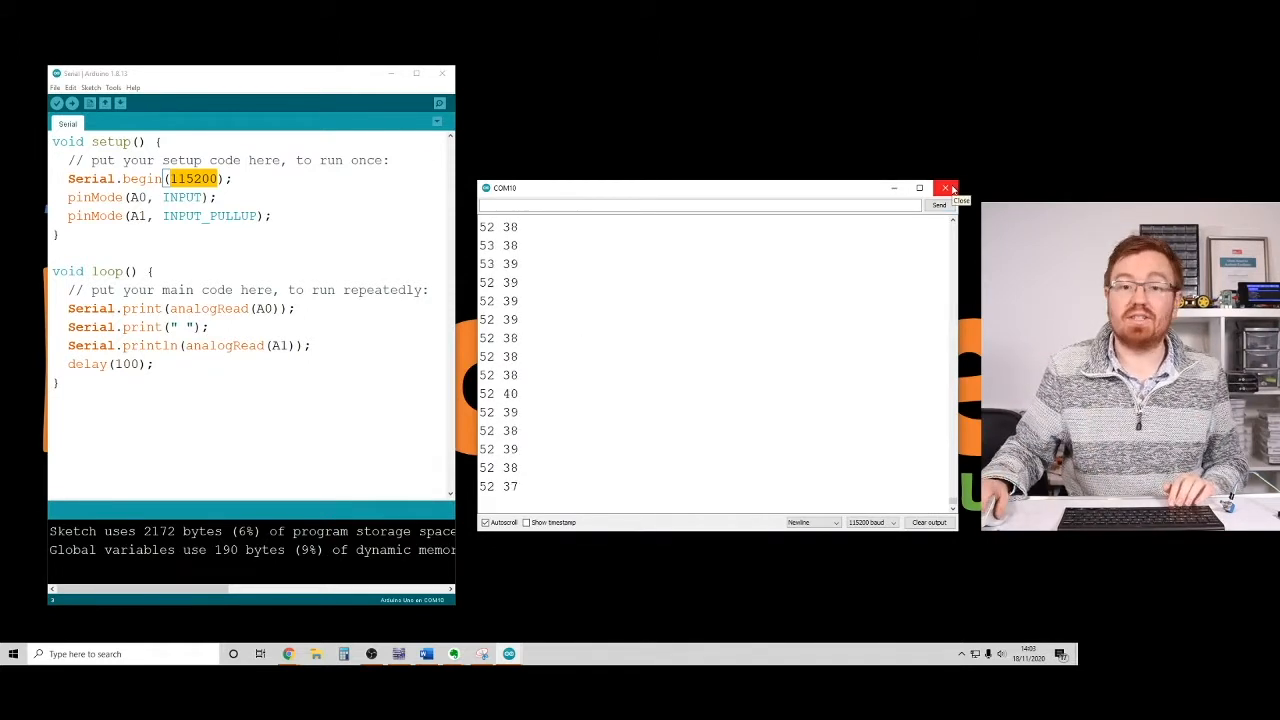
# Step: Close the Serial Monitor window
pyautogui.click(112, 88)
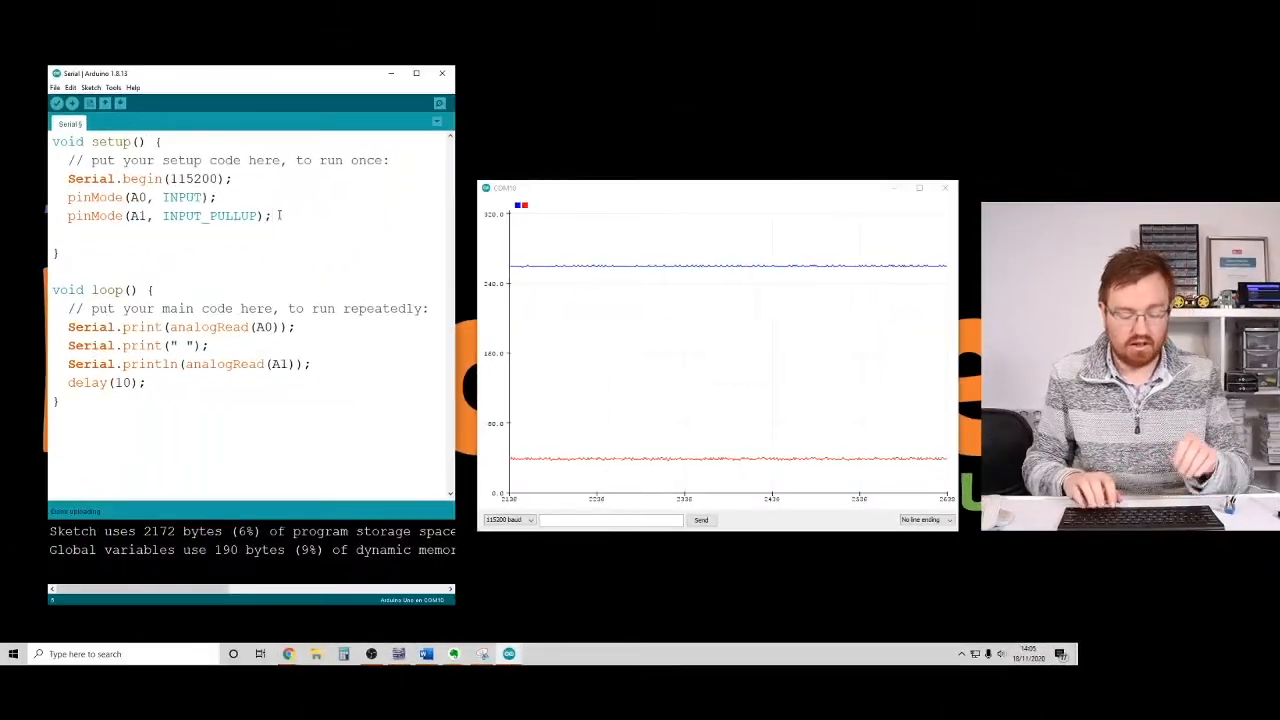
# Step: Add Serial.print("Potentiometer Light"); to setup() as the plotter legend and upload
pyautogui.write('Serial.print')
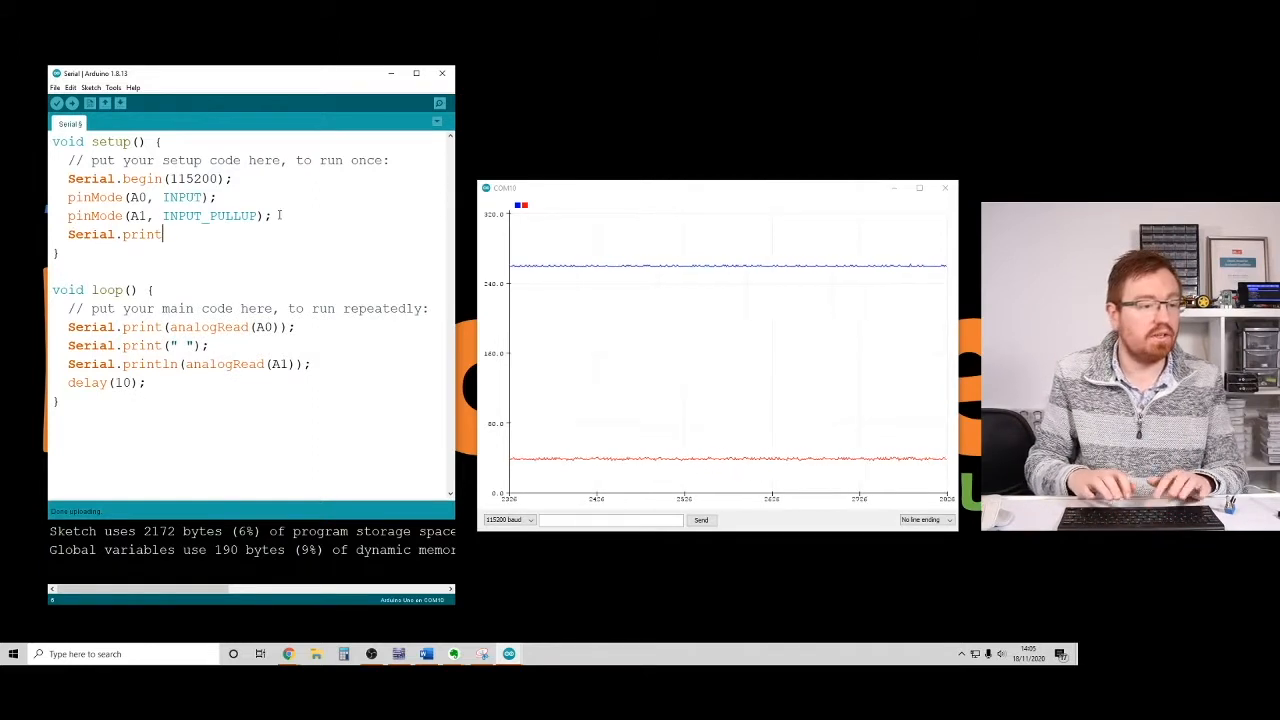
pyautogui.write('("')
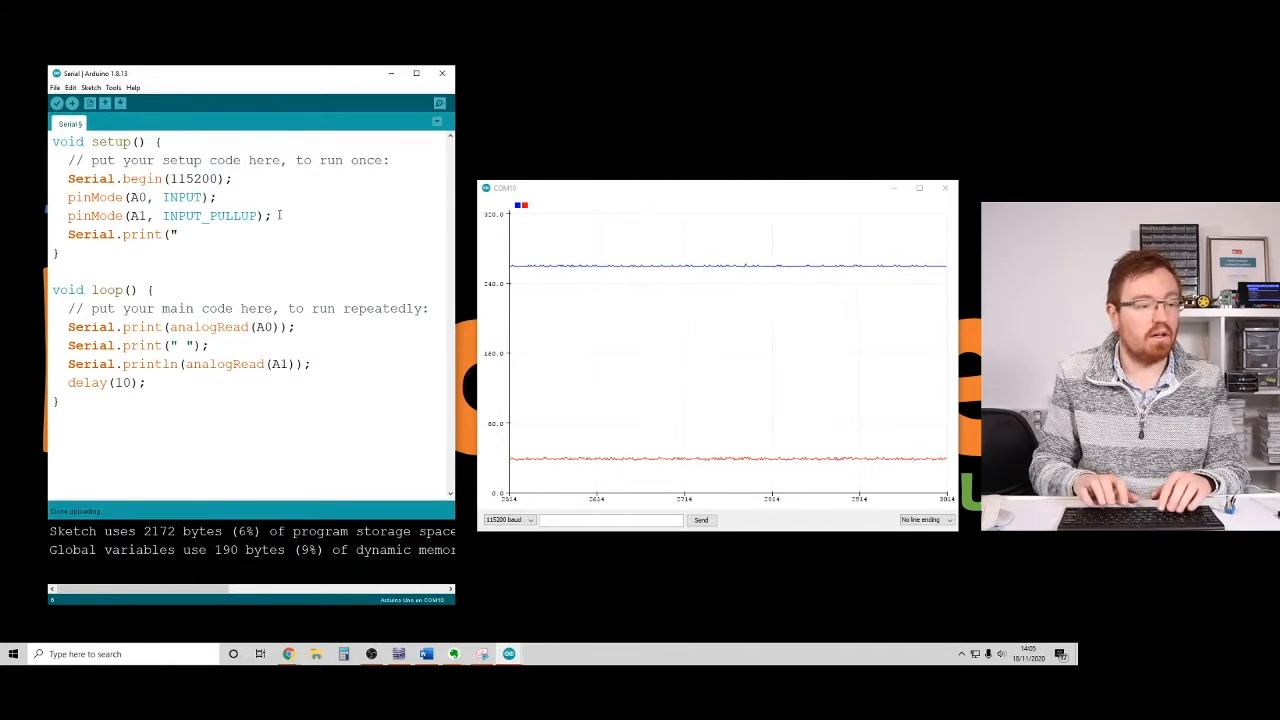
pyautogui.write('P')
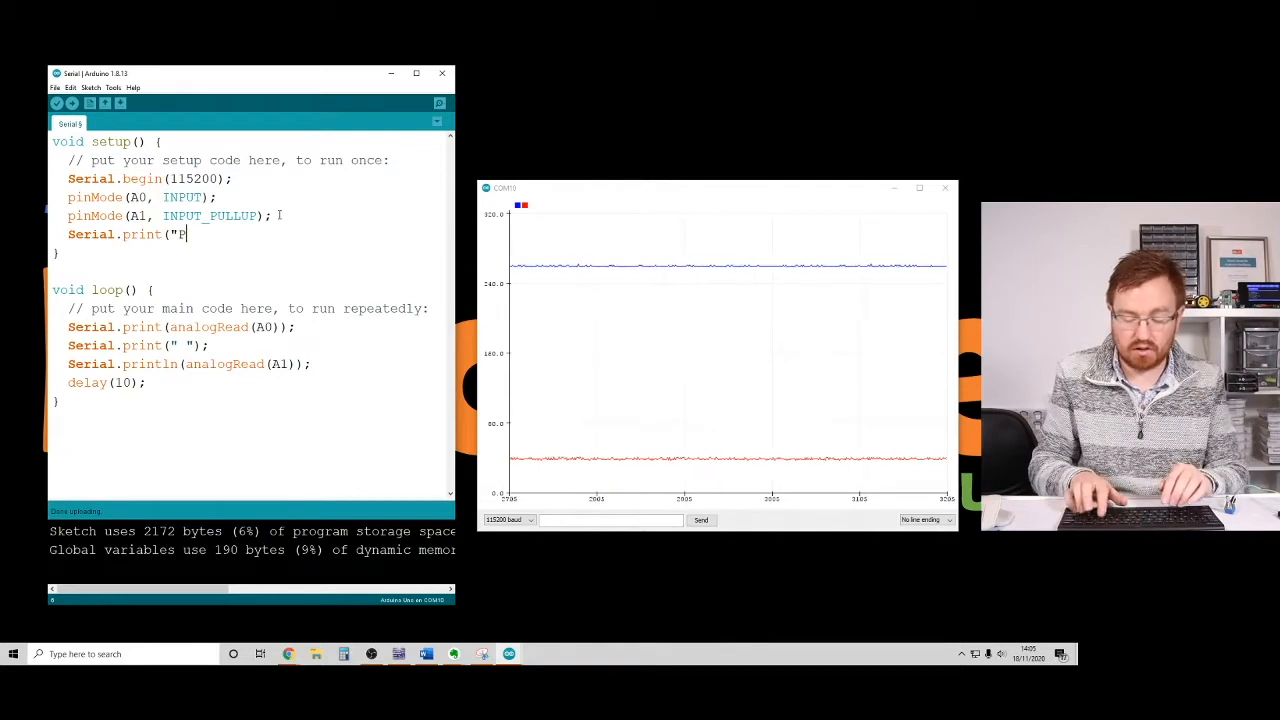
pyautogui.write('otentio')
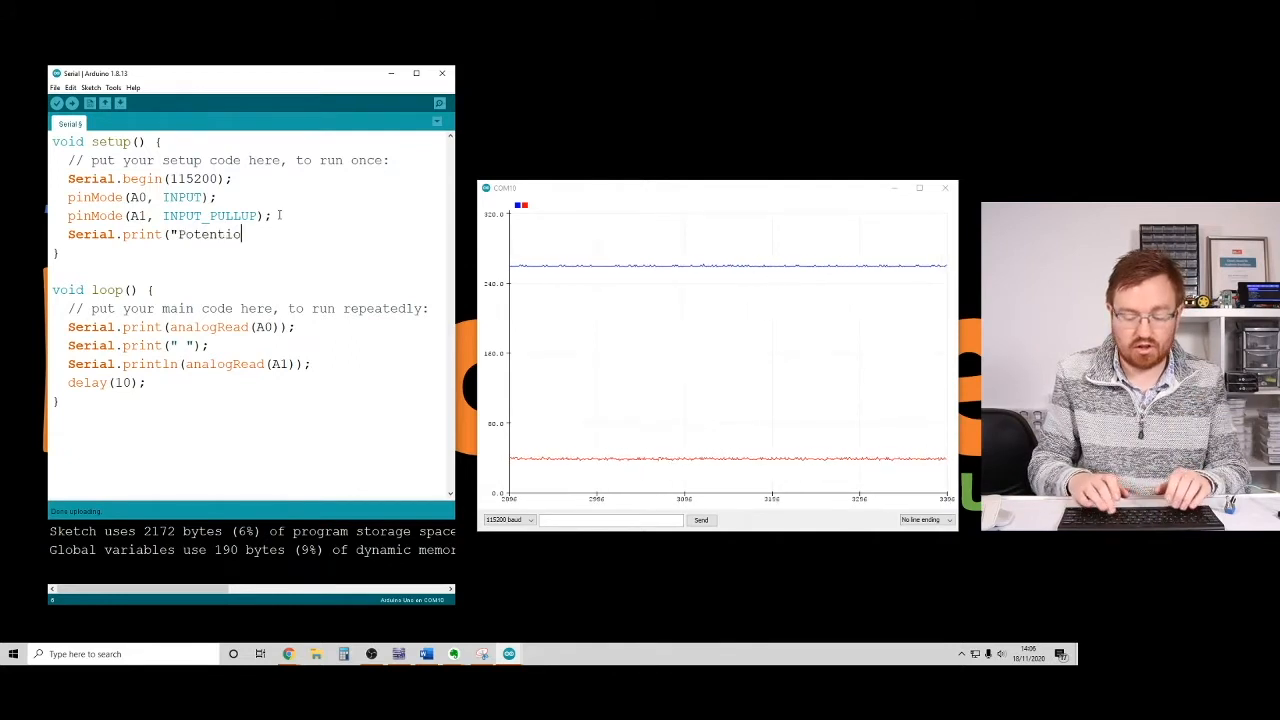
pyautogui.write('meter')
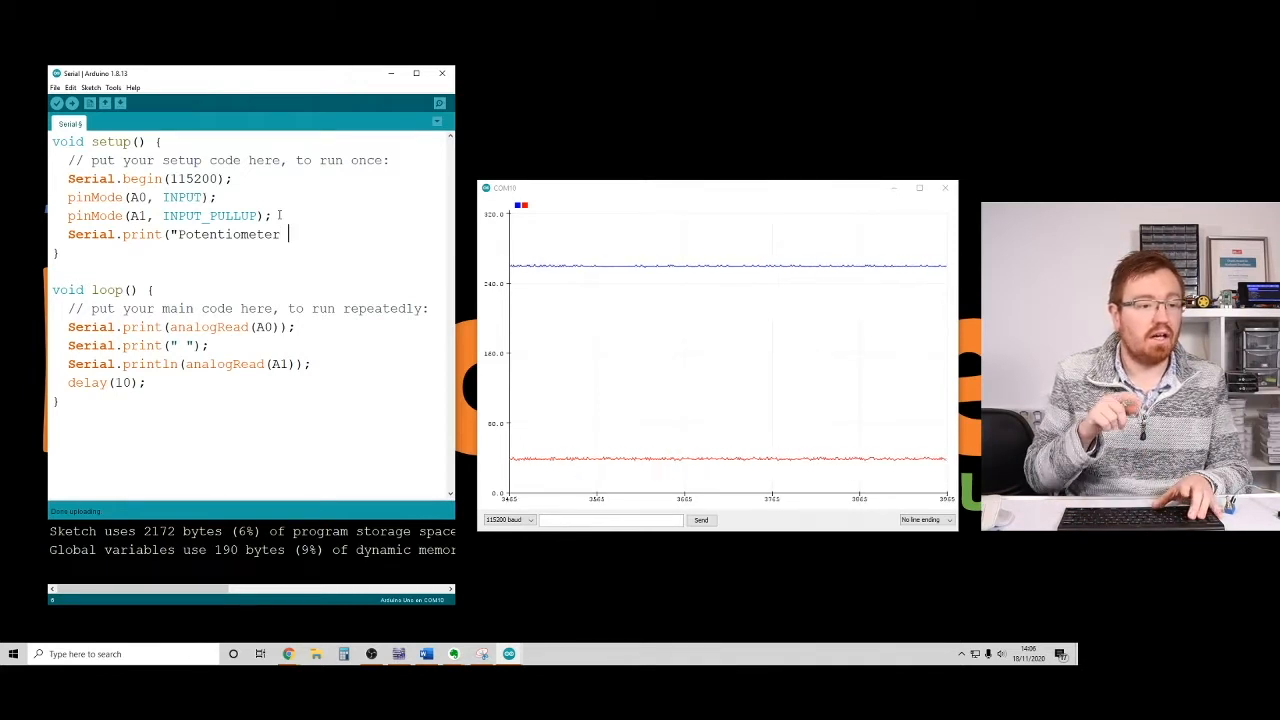
pyautogui.write('Li')
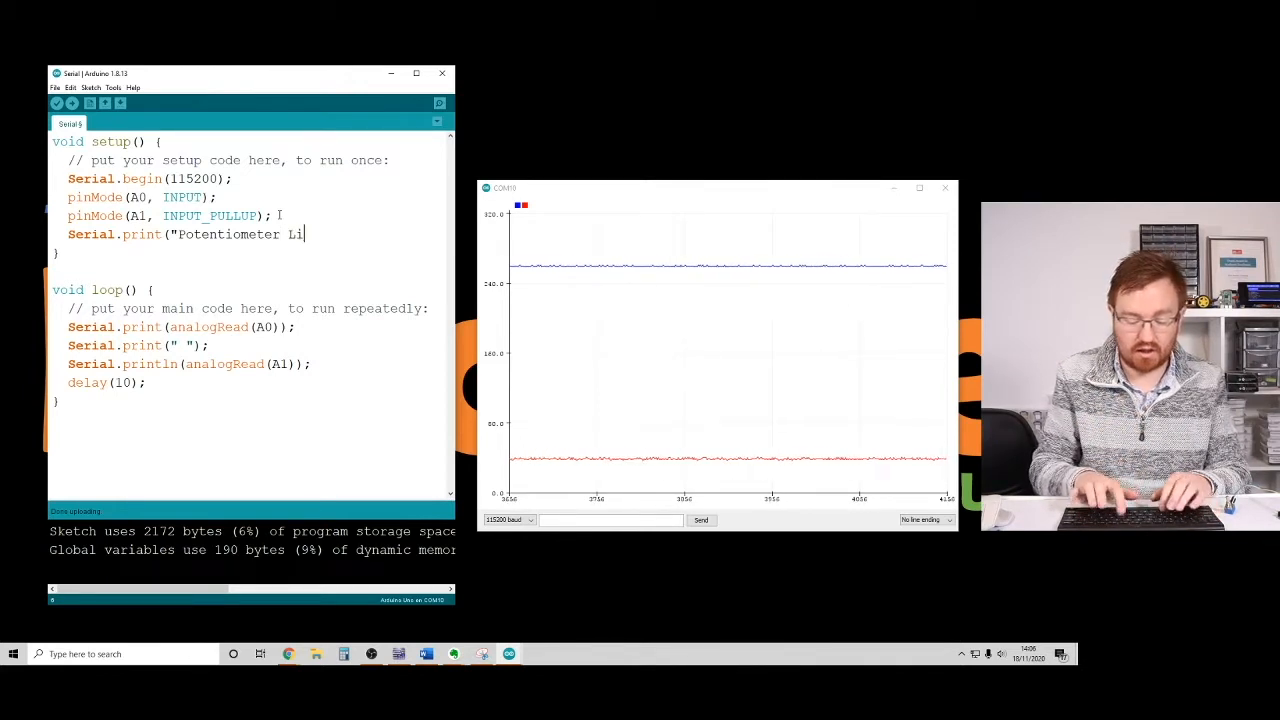
pyautogui.write('ght"')
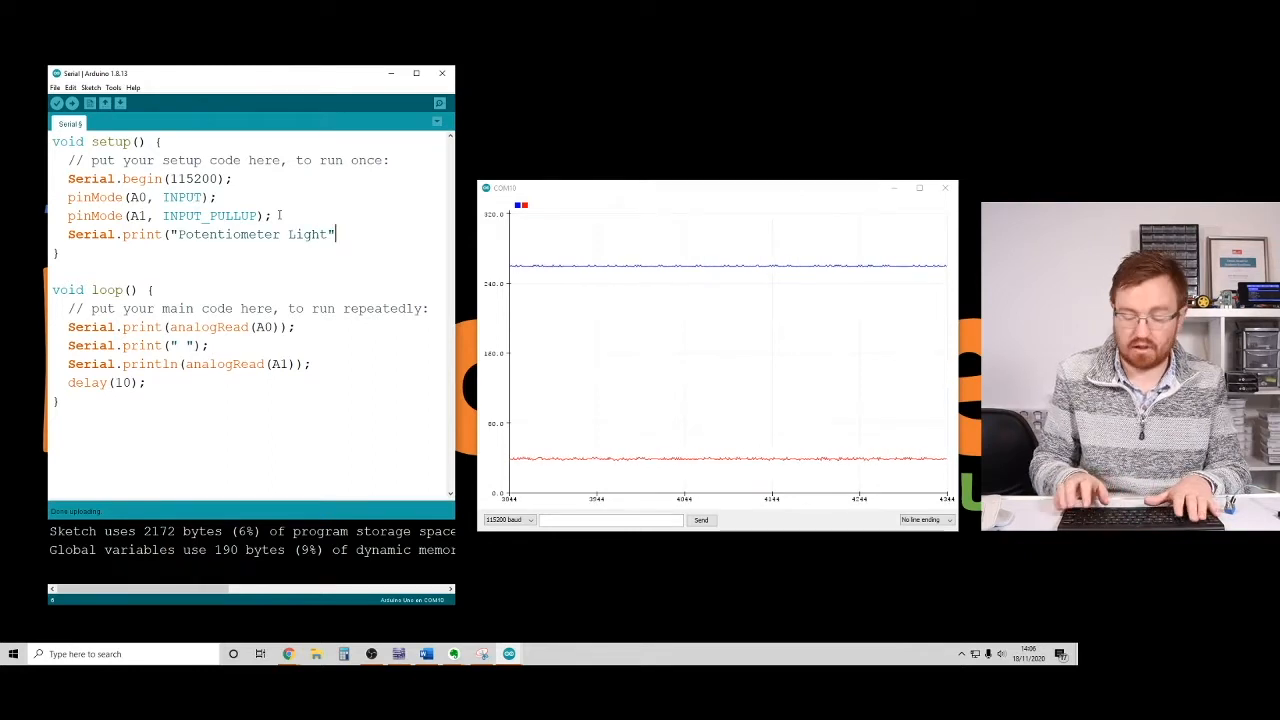
pyautogui.write(');')
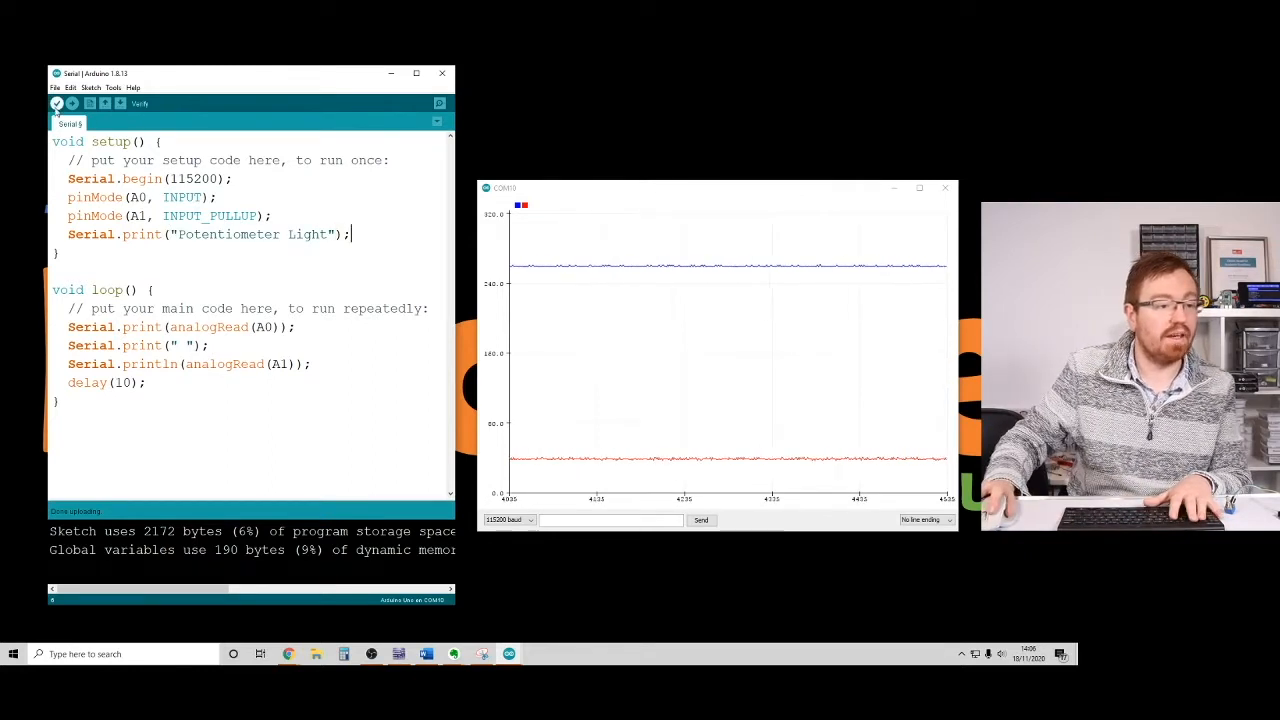
pyautogui.click(56, 104)
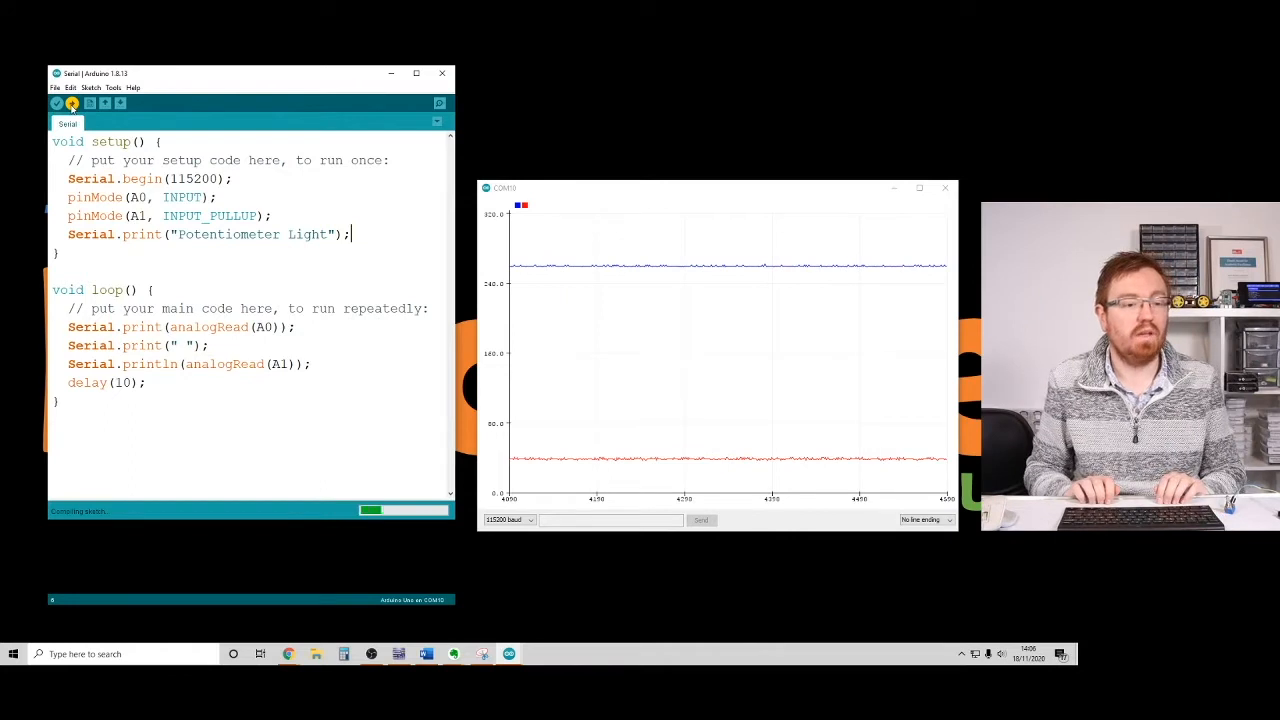
# Step: Re-upload the println-header sketch so the plotter legend shows Potentiometer and Light traces
pyautogui.click(72, 104)
pyautogui.write('ln')
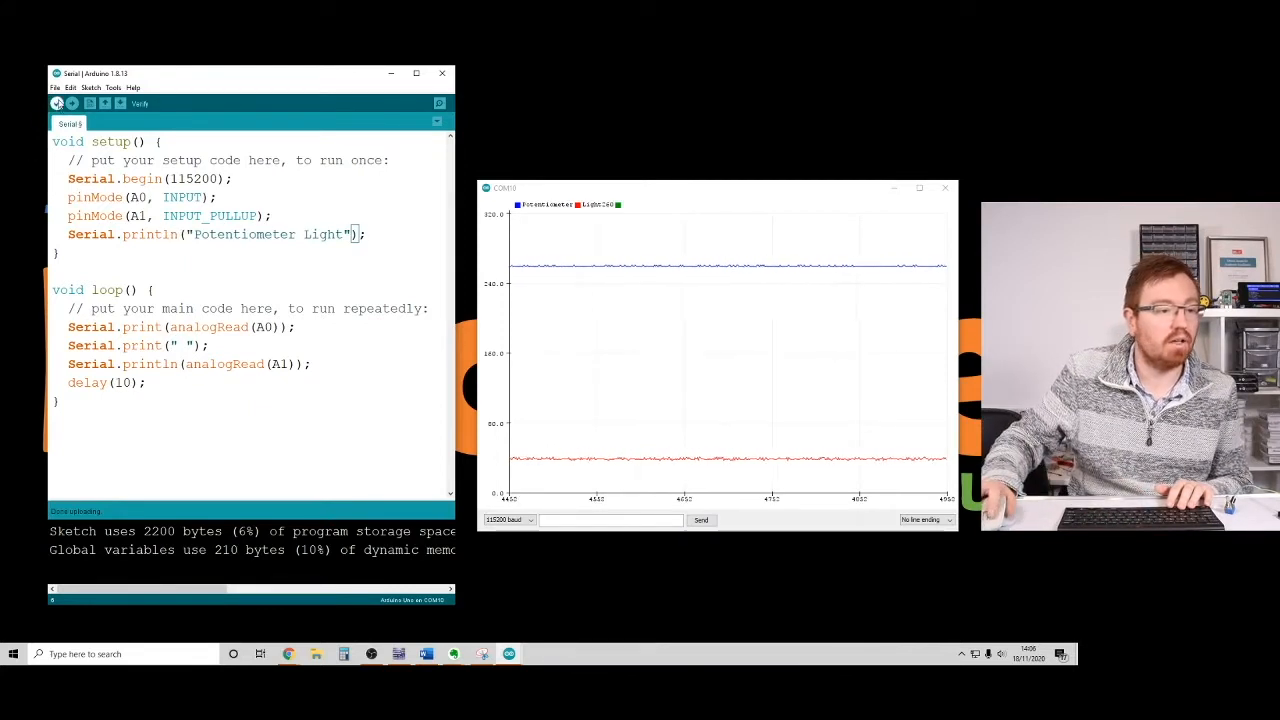
pyautogui.click(72, 104)
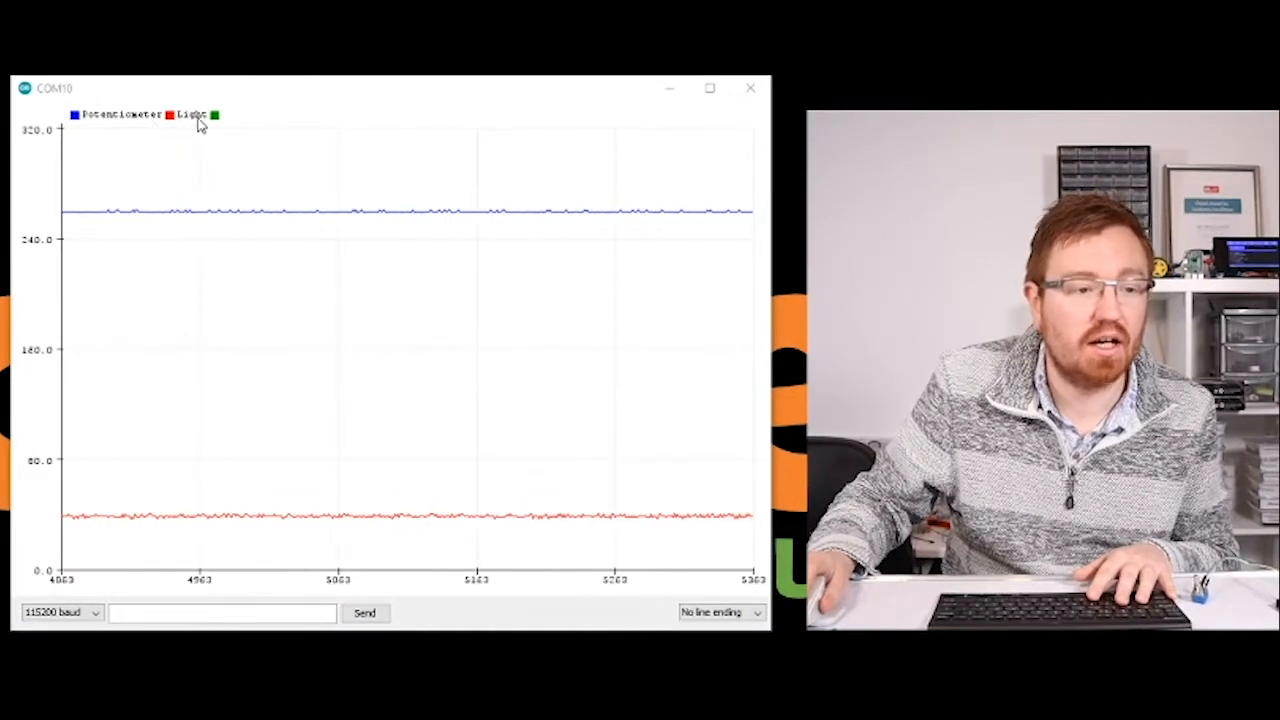
pyautogui.moveTo(416, 448)
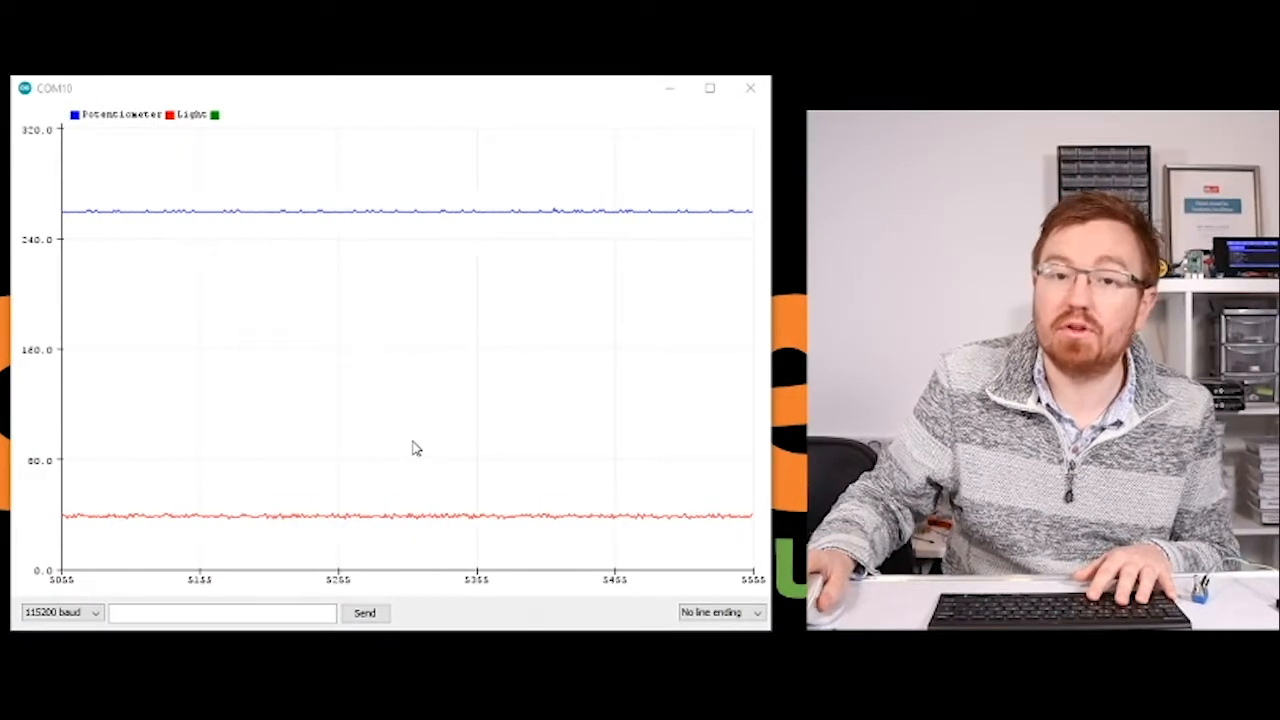